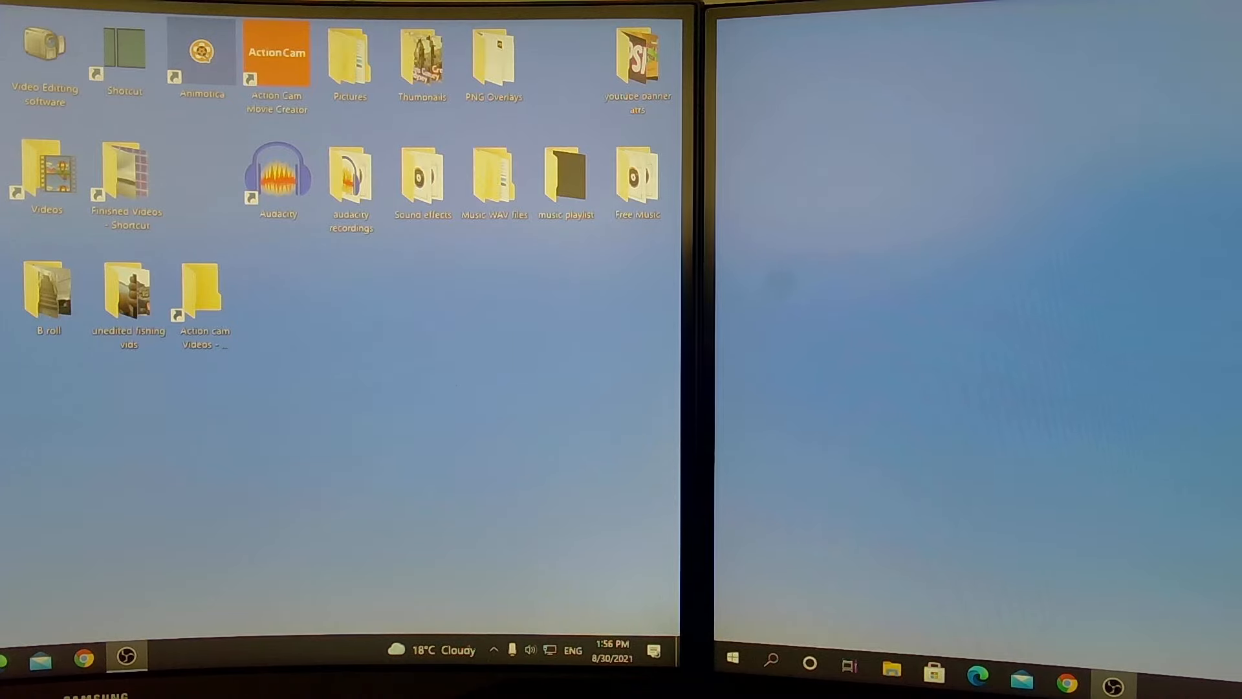
mouse_move(811, 365)
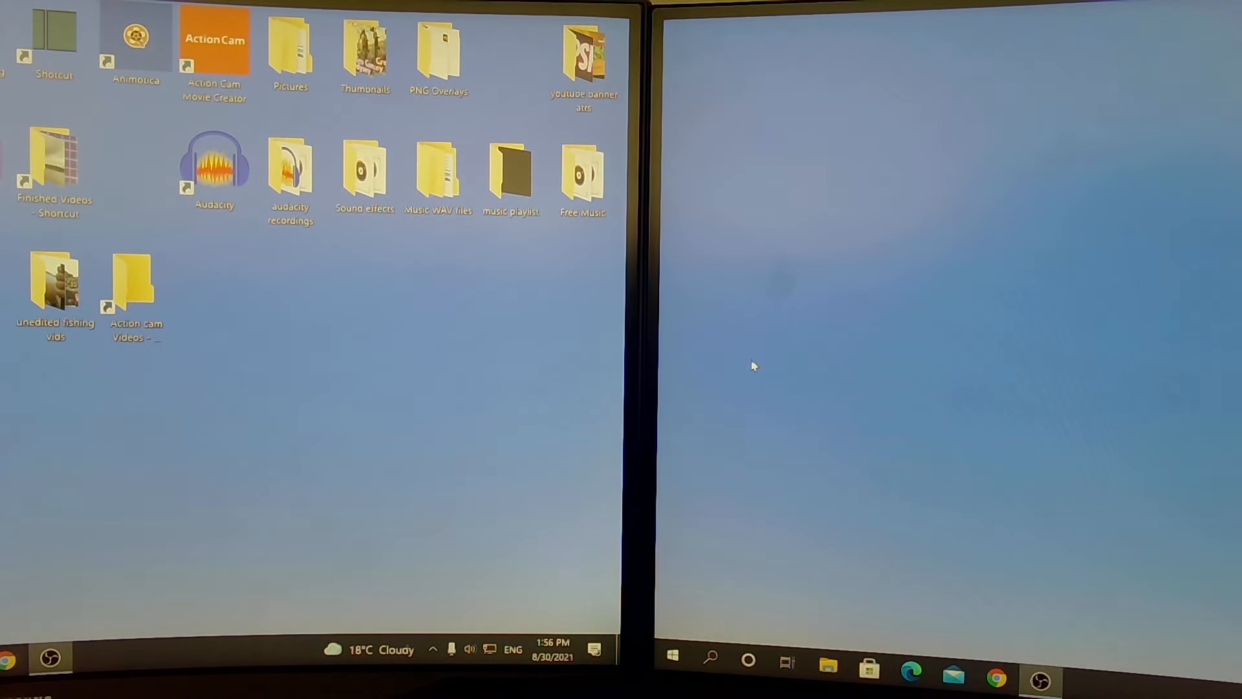
mouse_move(931, 234)
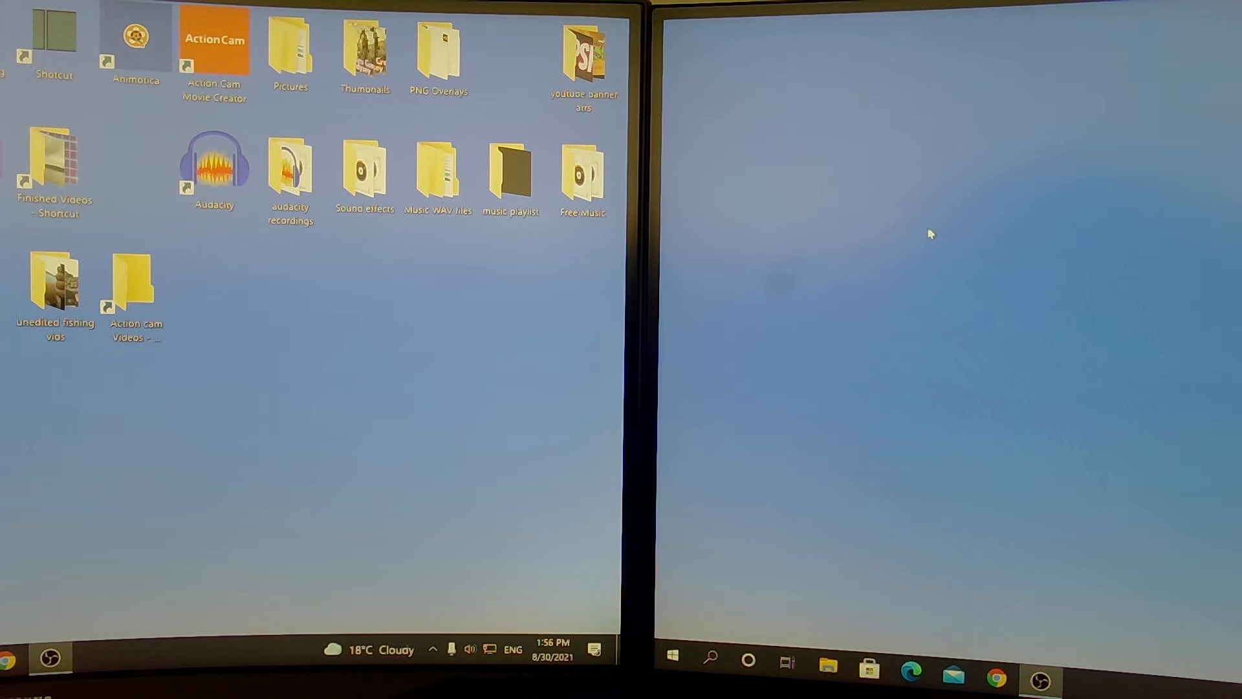
Briefly check Windows display settings, then launch NVIDIA Control Panel from the hidden tray icons
right_click(931, 233)
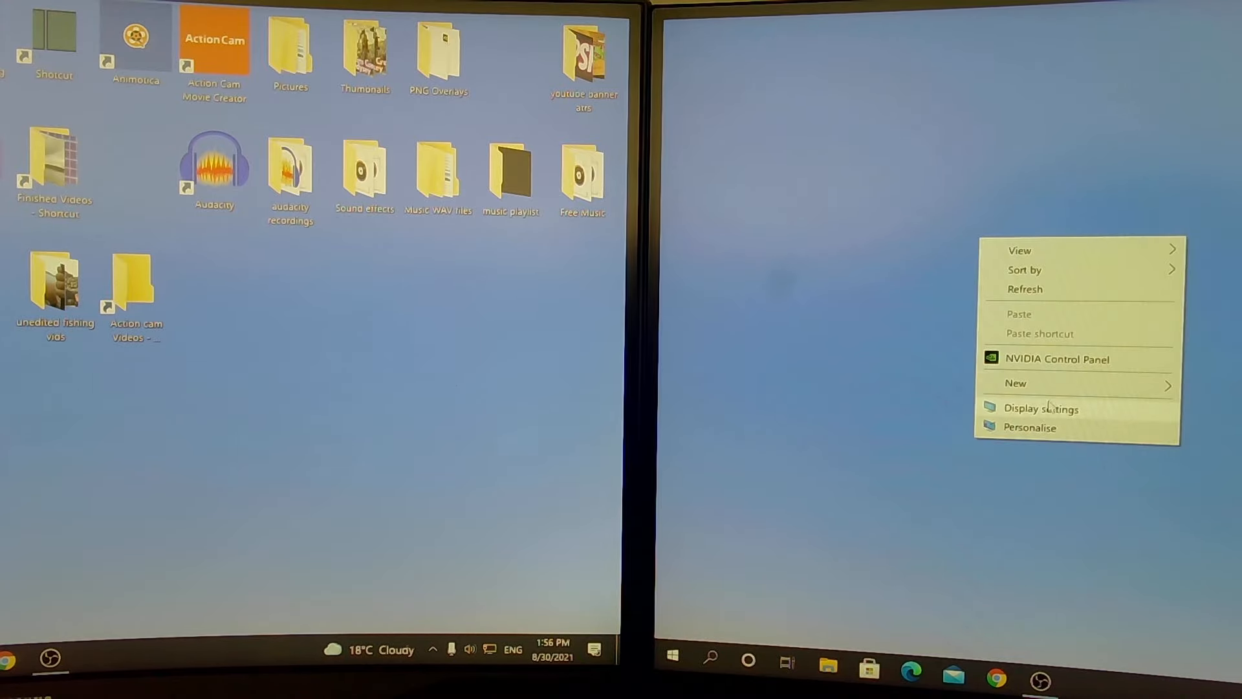
click(1042, 408)
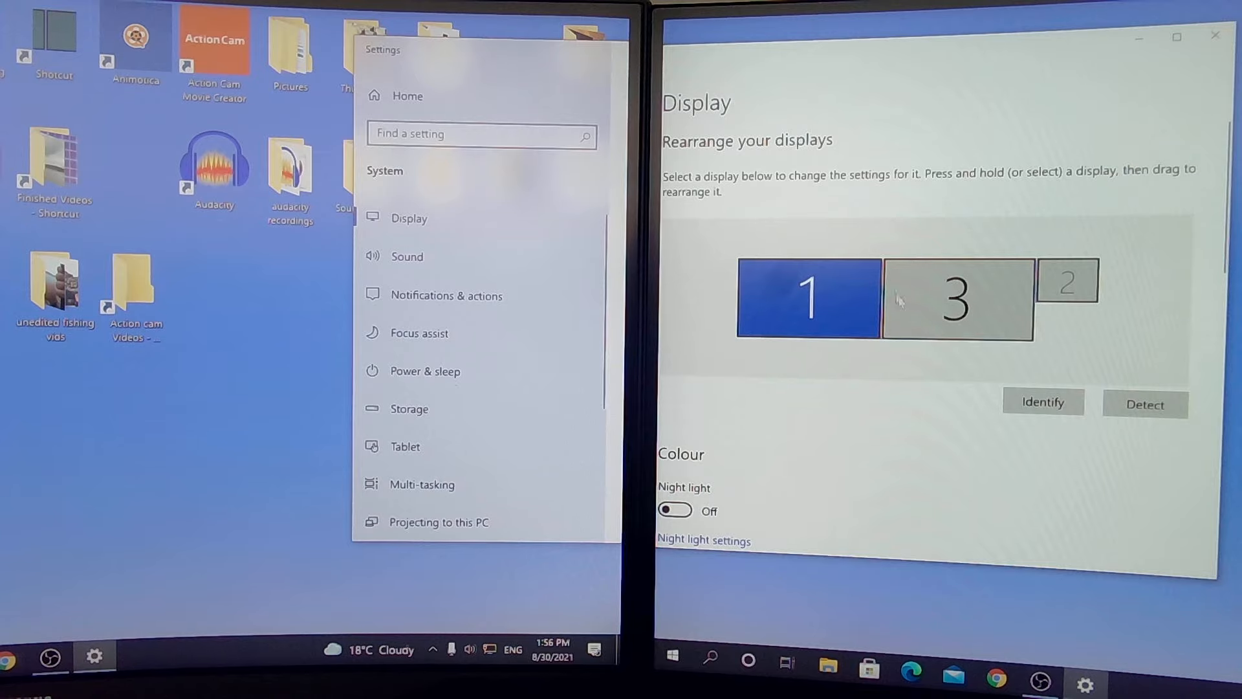
click(1214, 36)
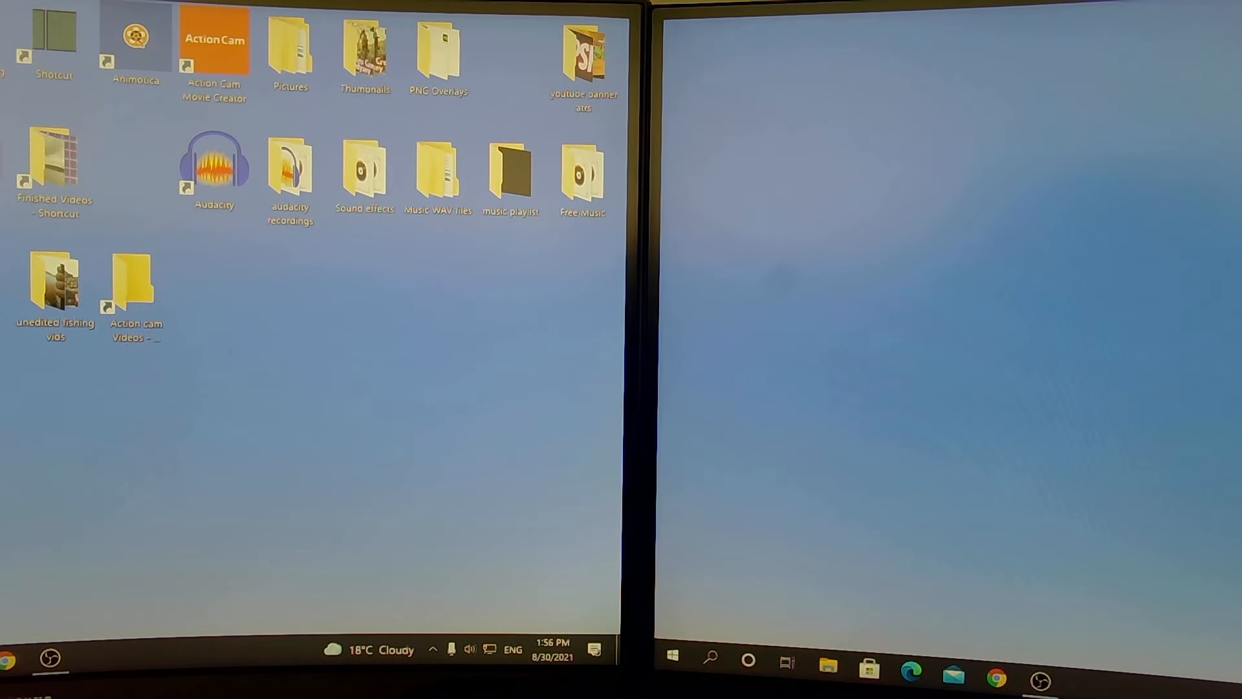
mouse_move(759, 312)
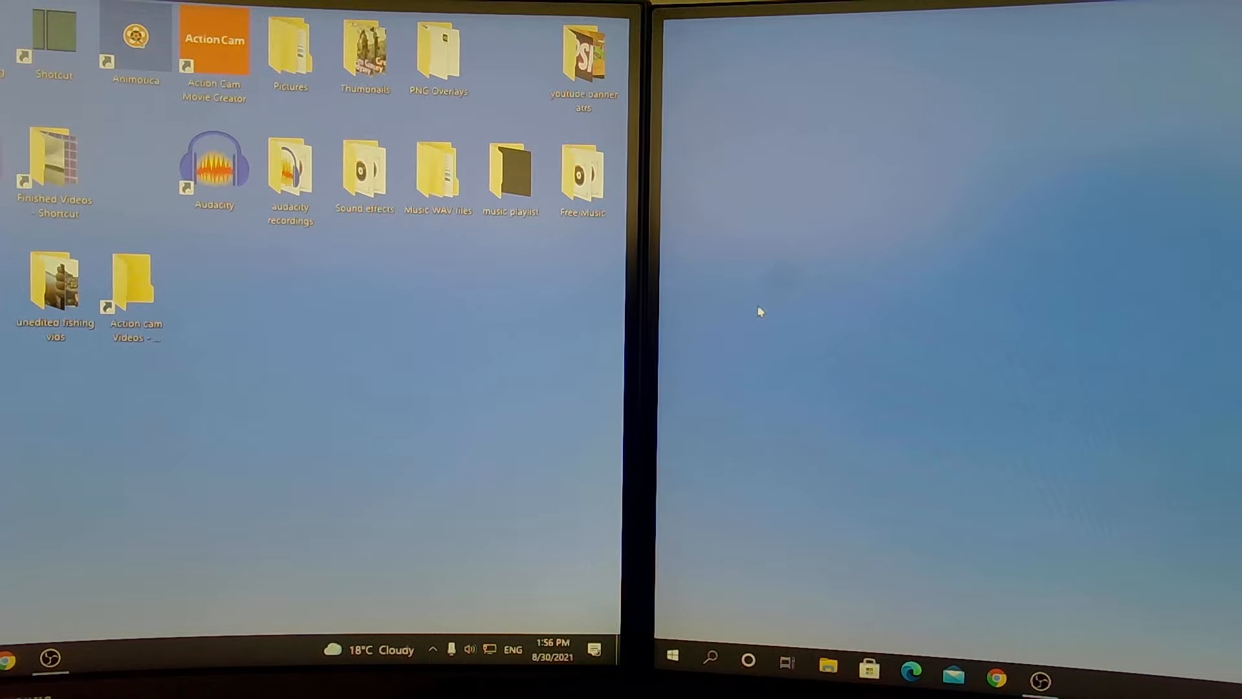
mouse_move(756, 303)
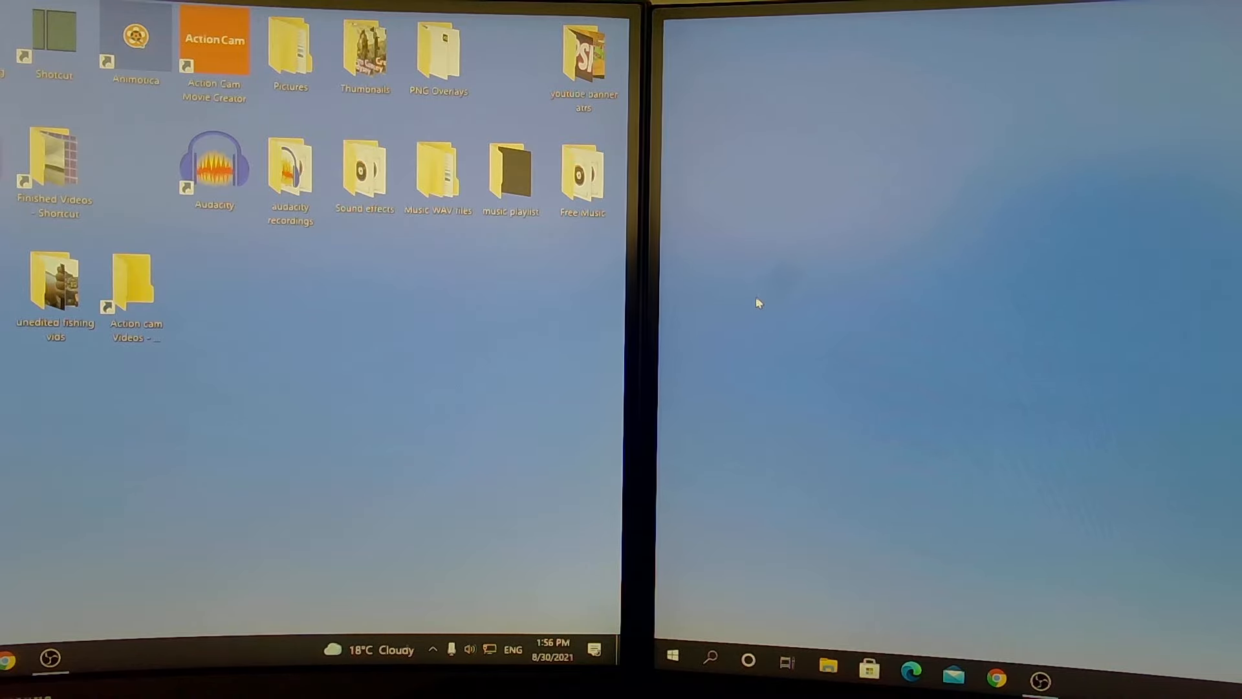
mouse_move(1062, 189)
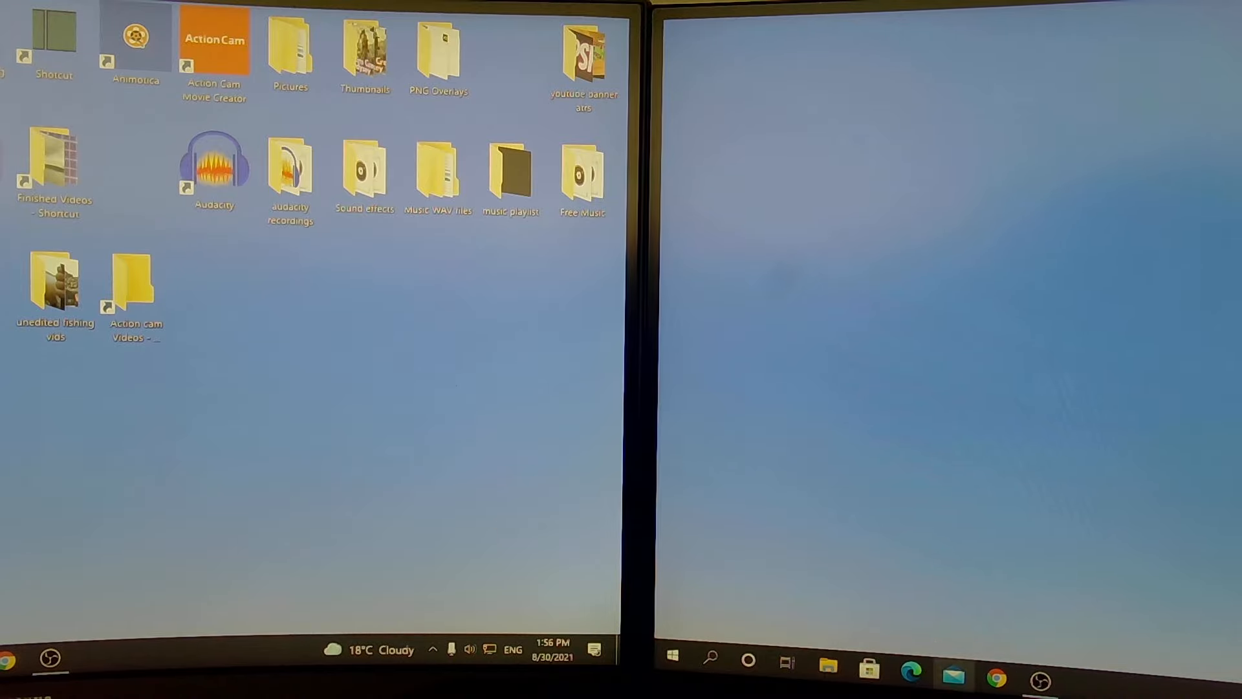
mouse_move(822, 562)
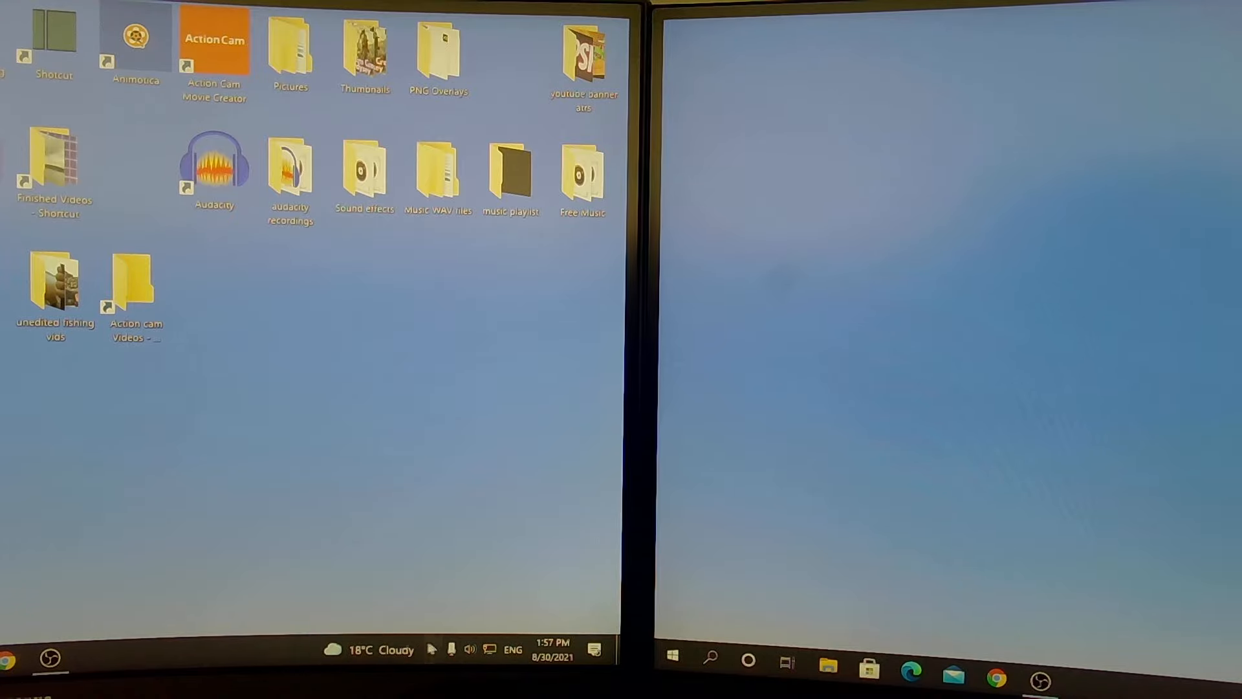
click(431, 649)
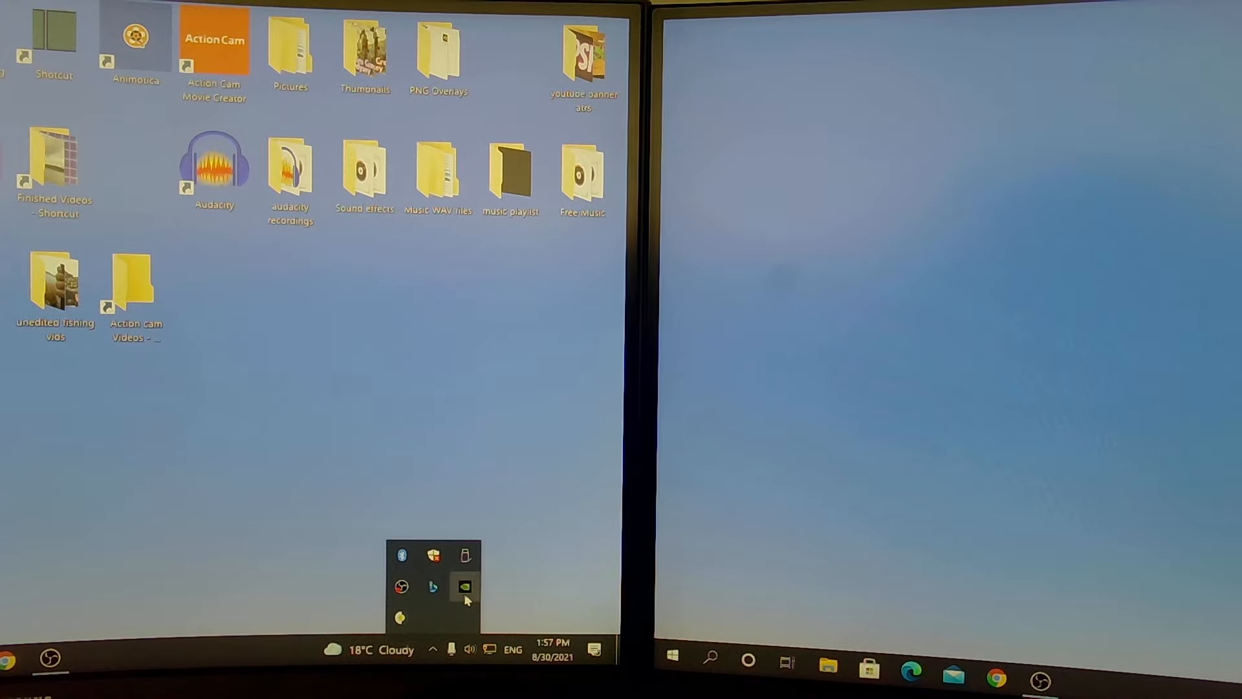
click(464, 586)
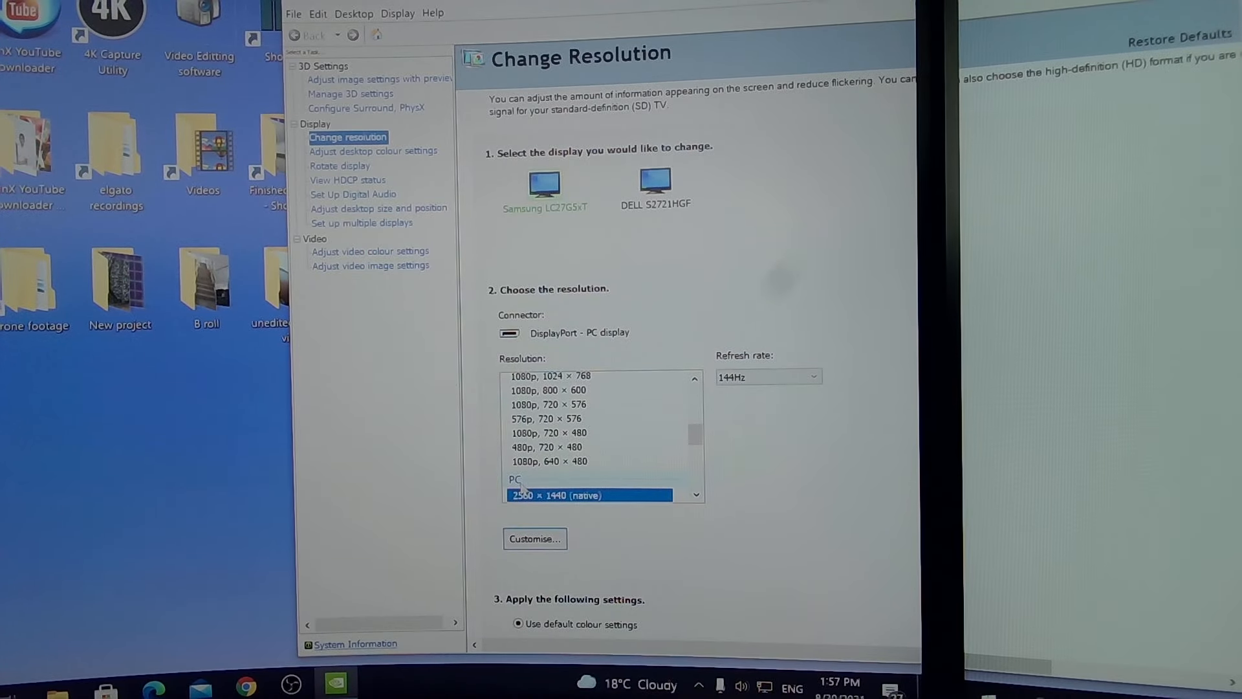
Set the DELL S2721HGF to its native 1920 × 1080 PC resolution and apply
click(655, 180)
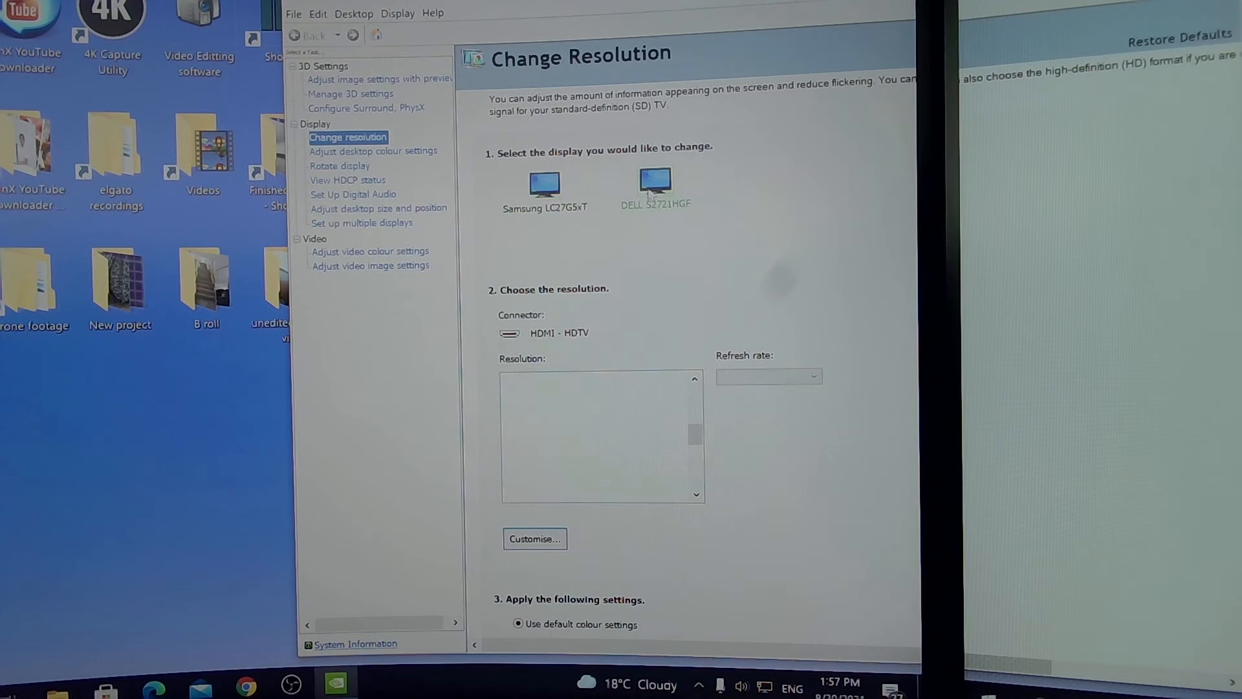
click(654, 176)
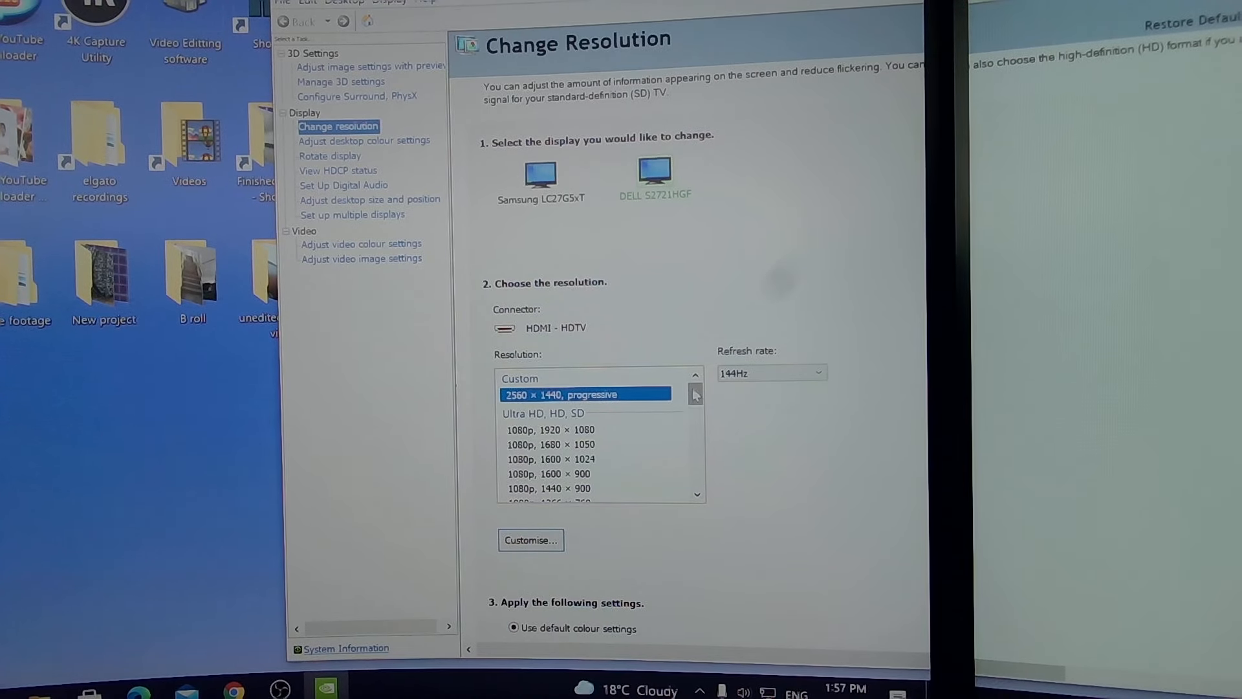
scroll(down, 3)
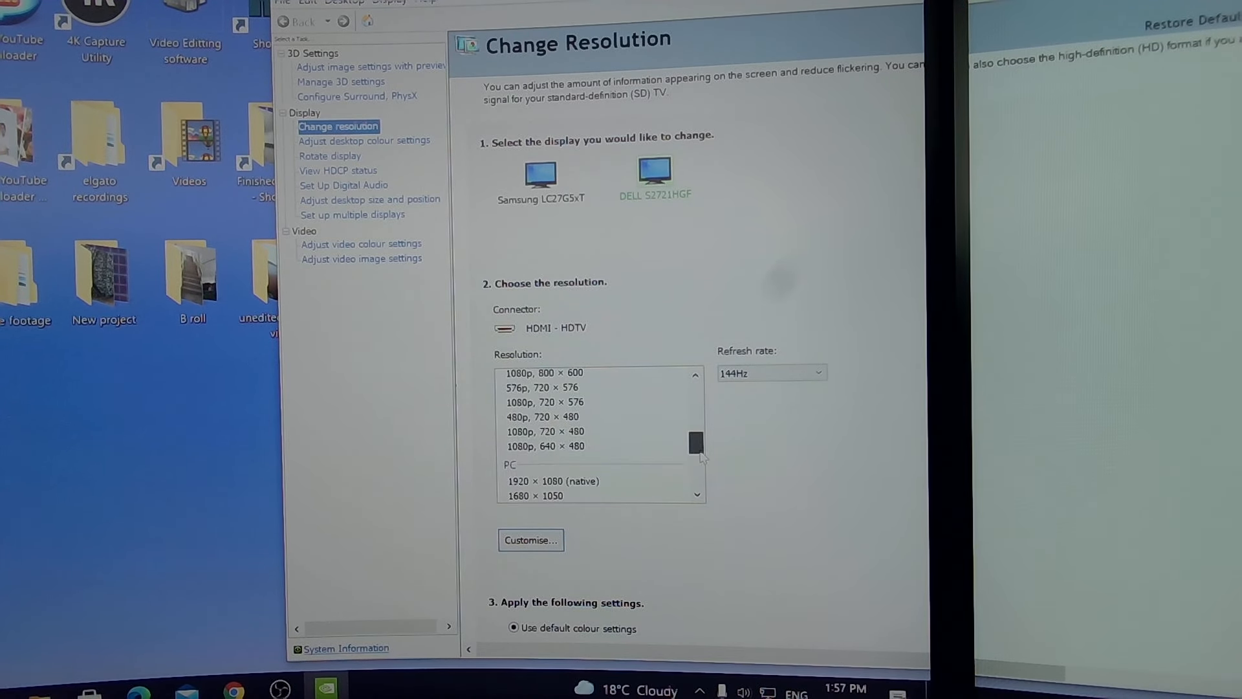
scroll(down, 3)
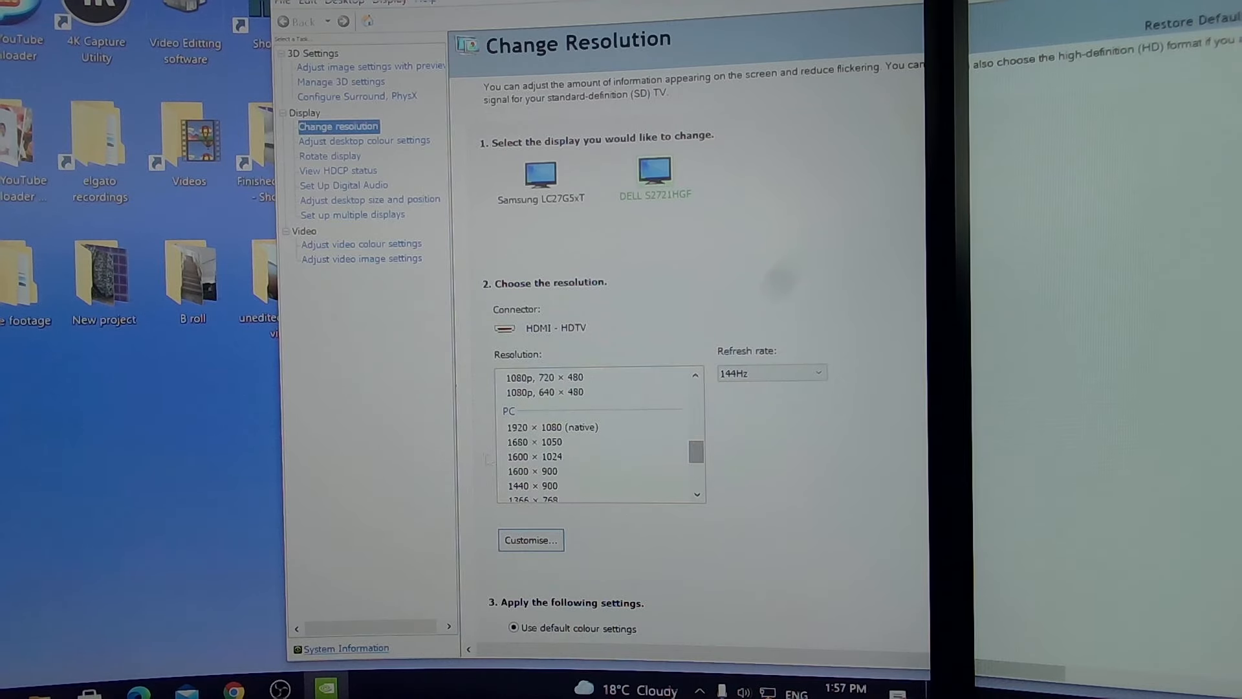
click(550, 427)
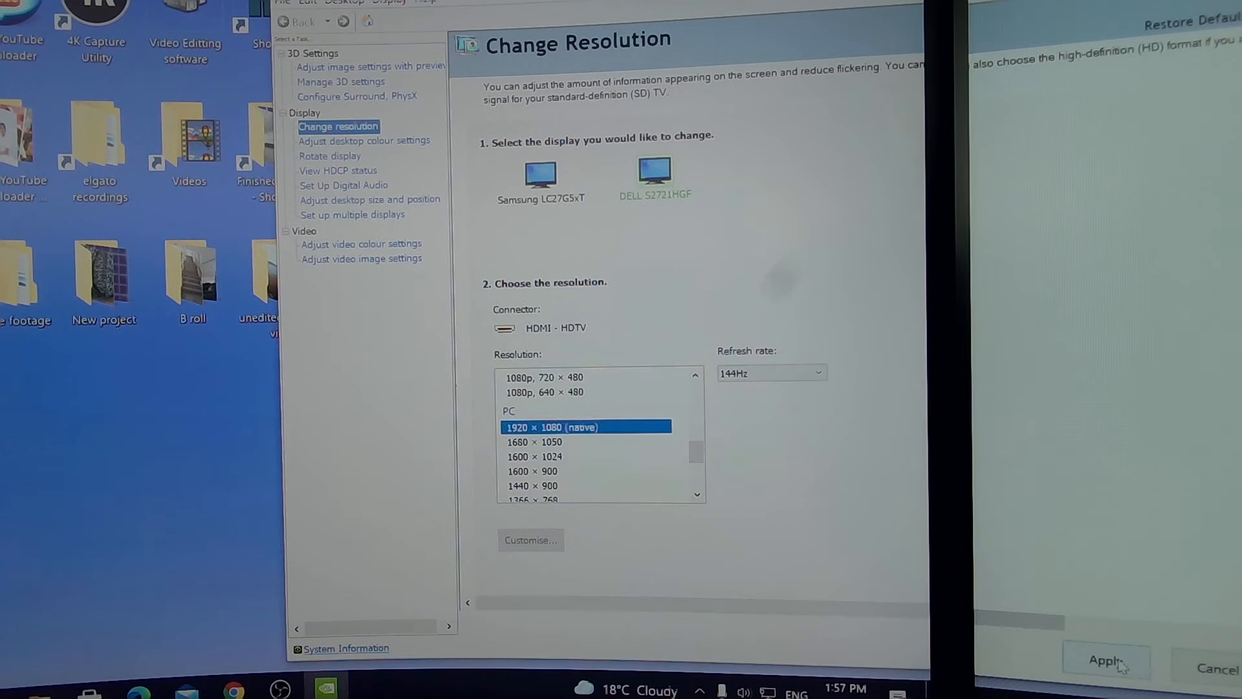
click(1102, 661)
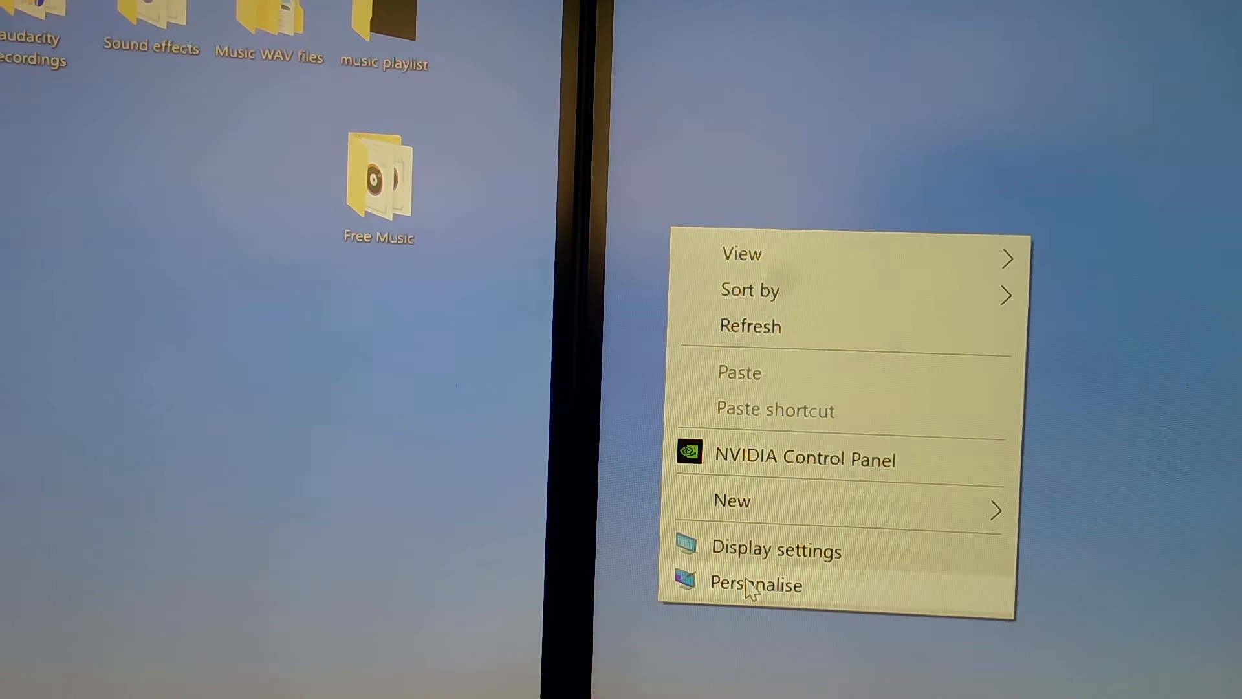
Open Windows display settings from the desktop menu and select display 3 in the arrangement
click(776, 549)
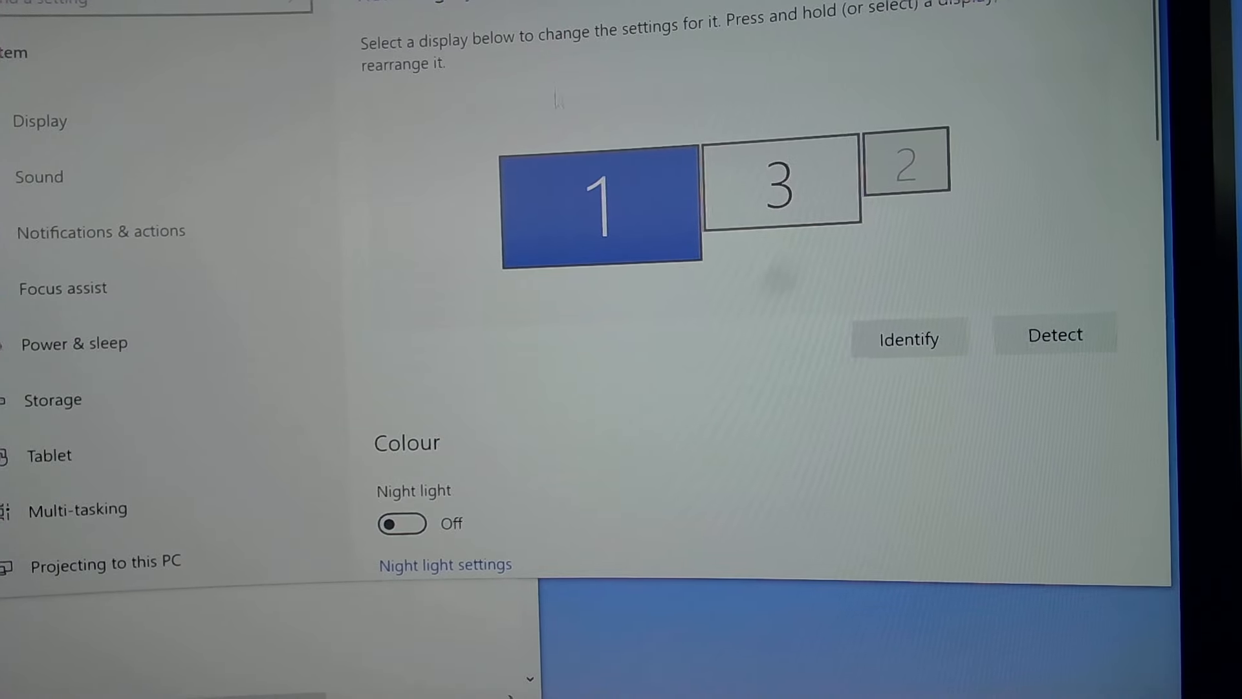
click(780, 183)
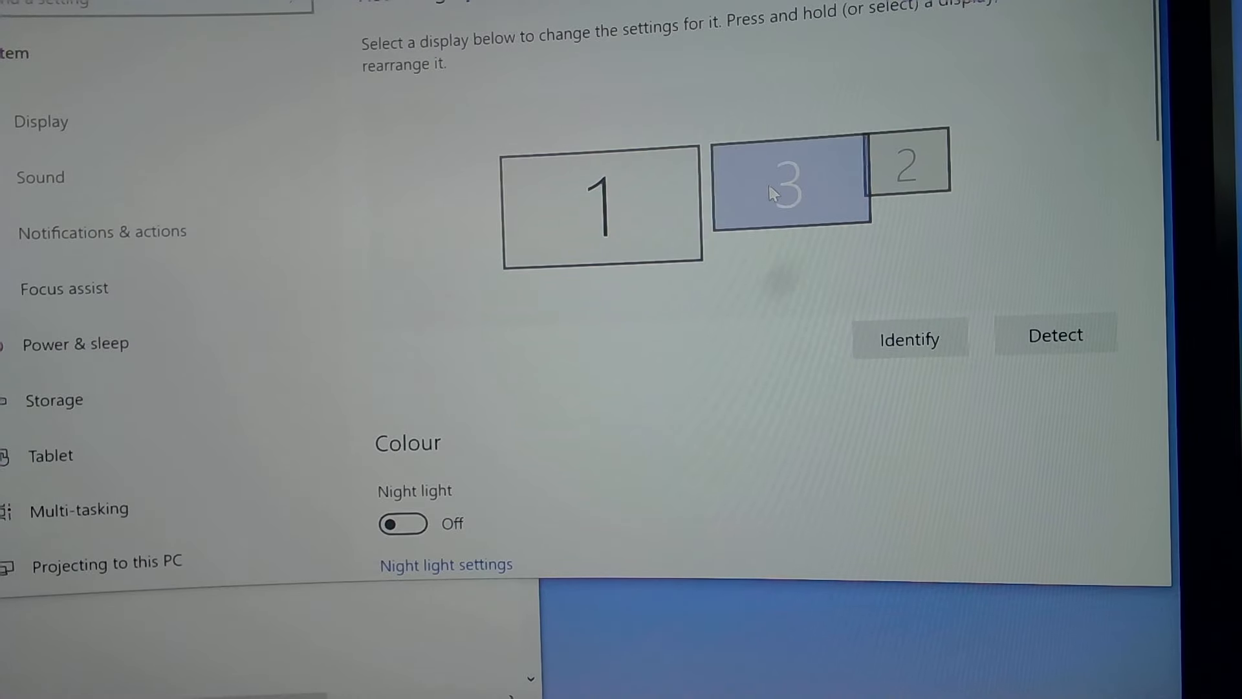
click(790, 194)
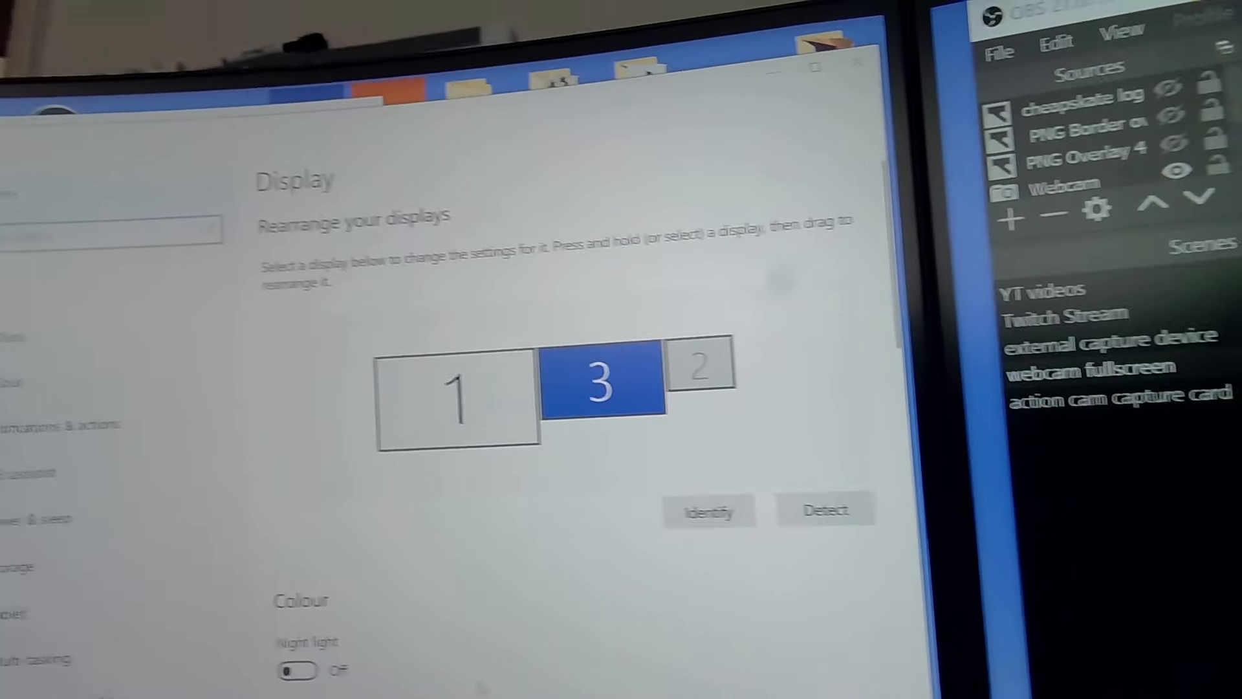
scroll(down, 3)
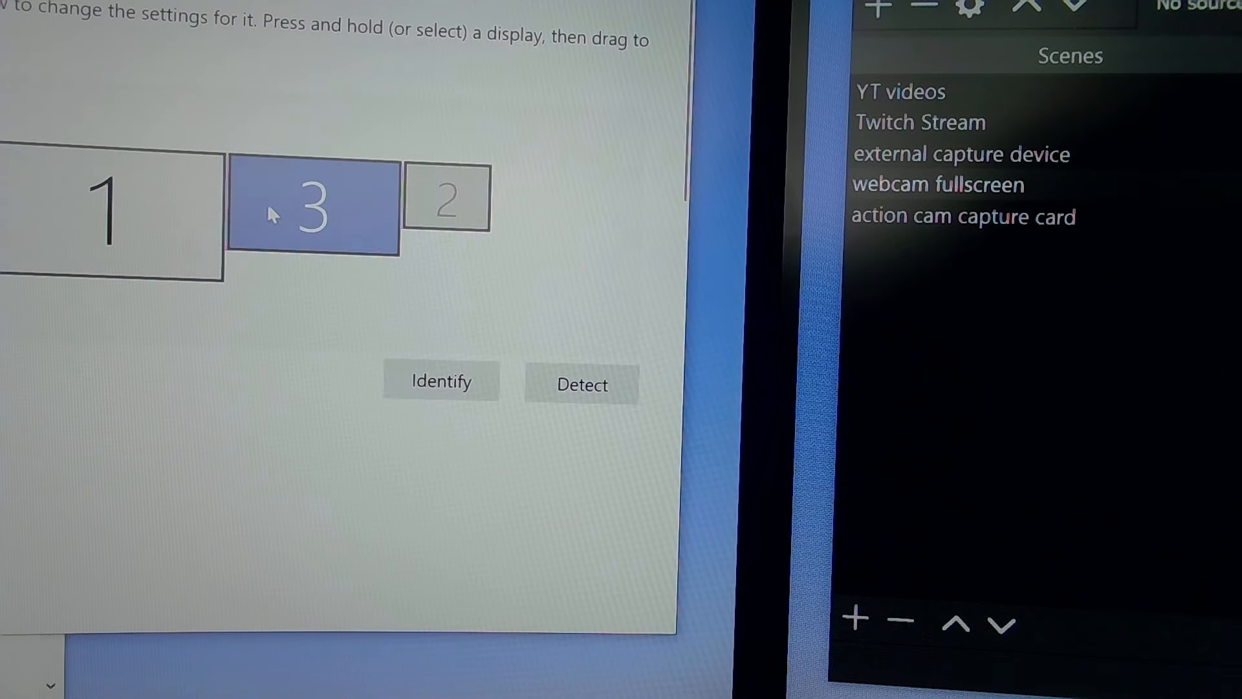
click(313, 204)
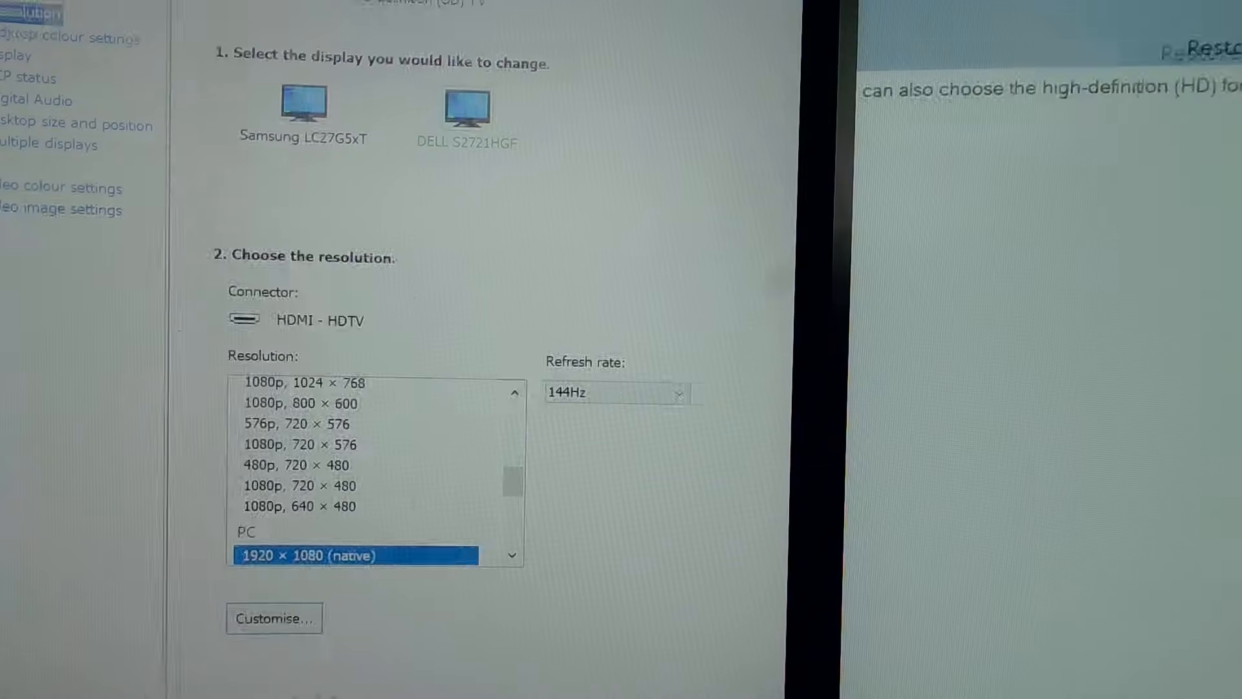
Select the DELL S2721HGF on Change resolution and open its Customise dialog
scroll(down, 3)
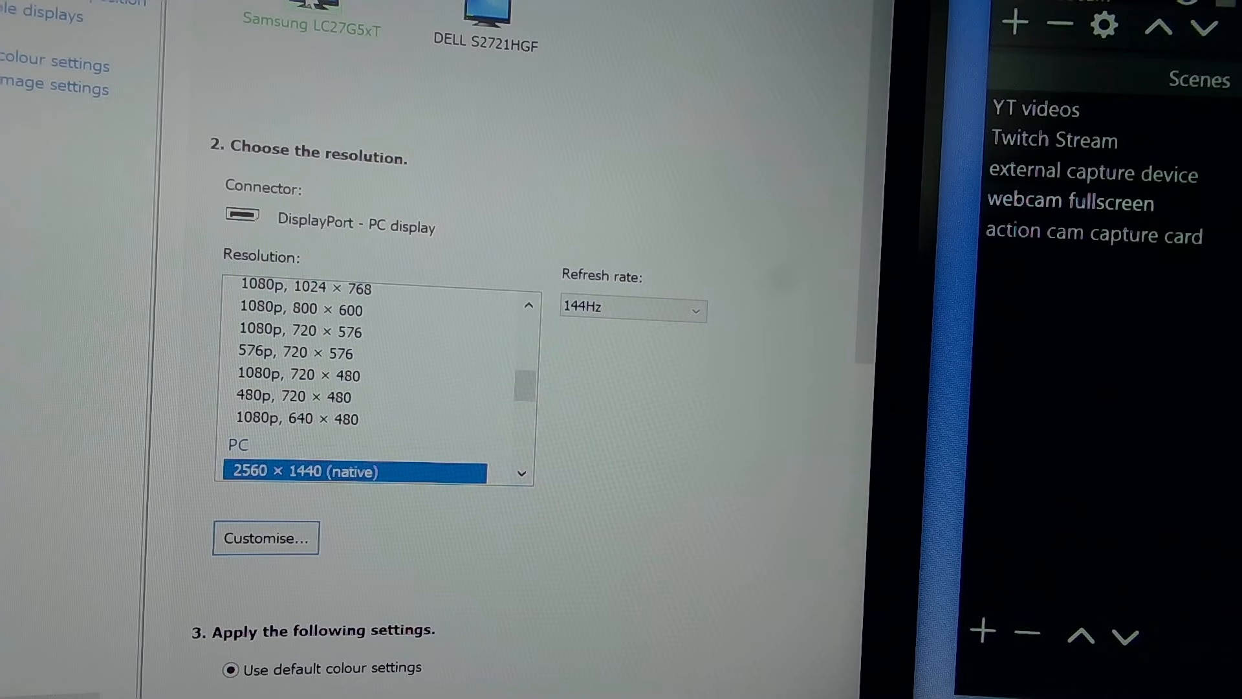
scroll(up, 3)
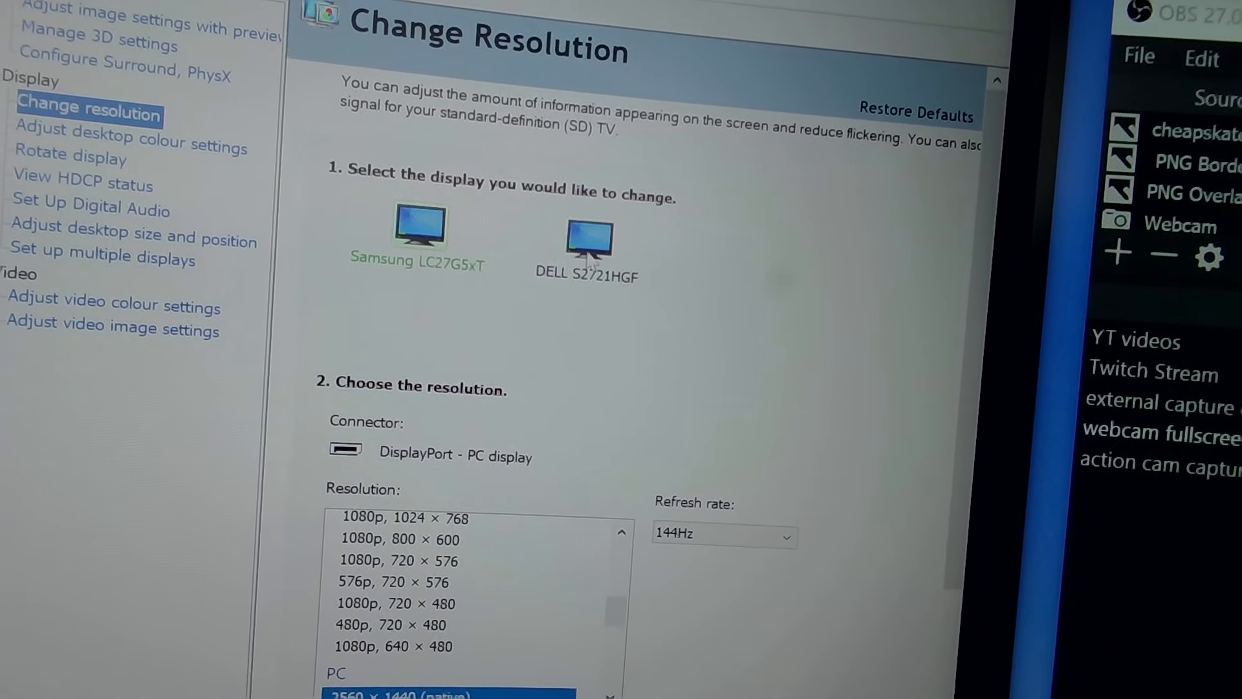
click(588, 234)
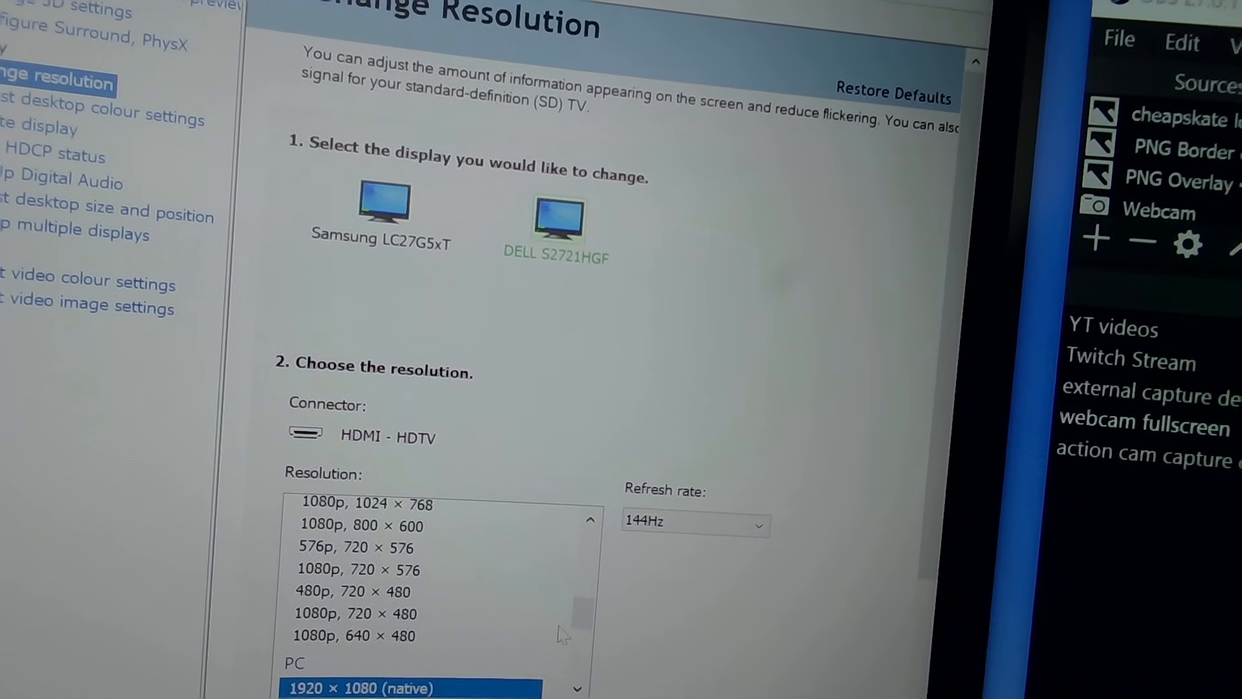
scroll(down, 3)
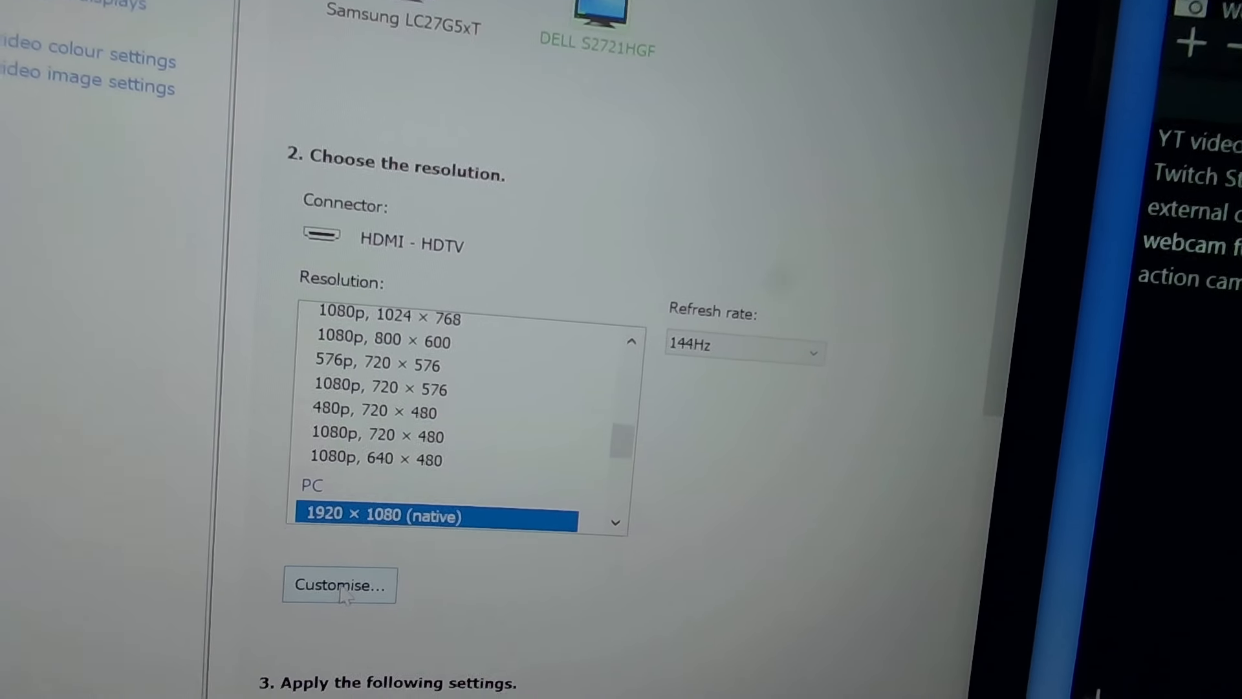
click(338, 585)
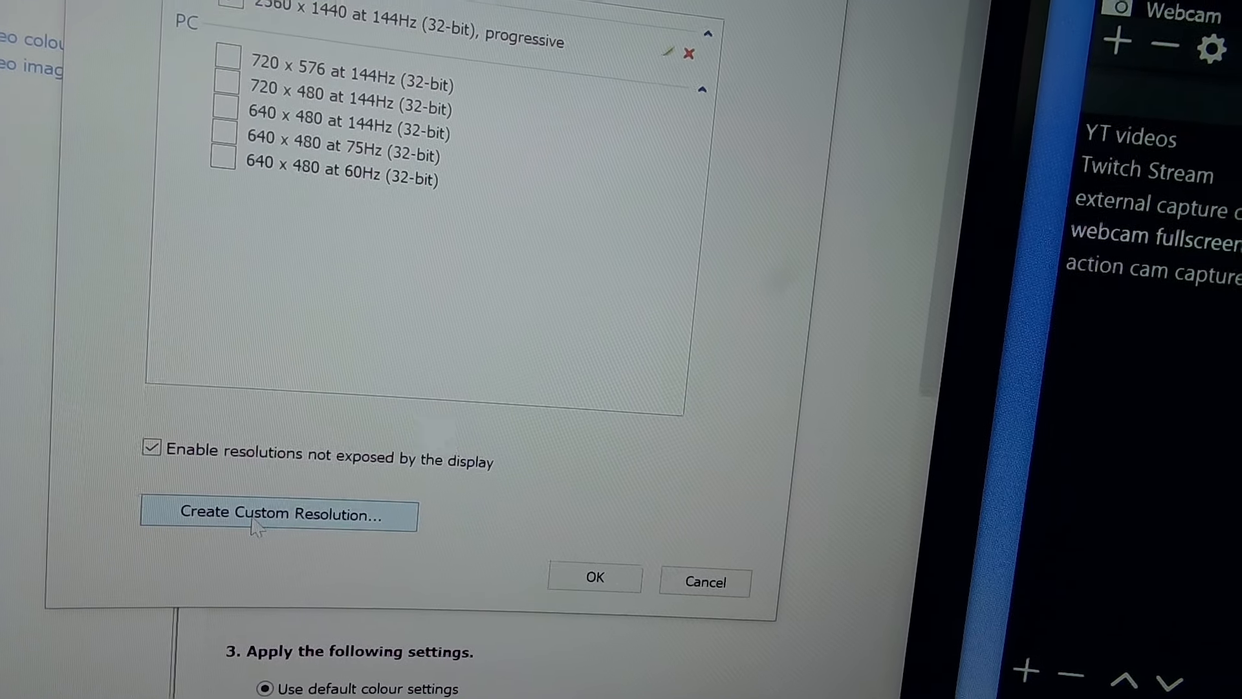
Create a 2160 × 1440 at 144Hz custom resolution for the Dell and test it
click(278, 513)
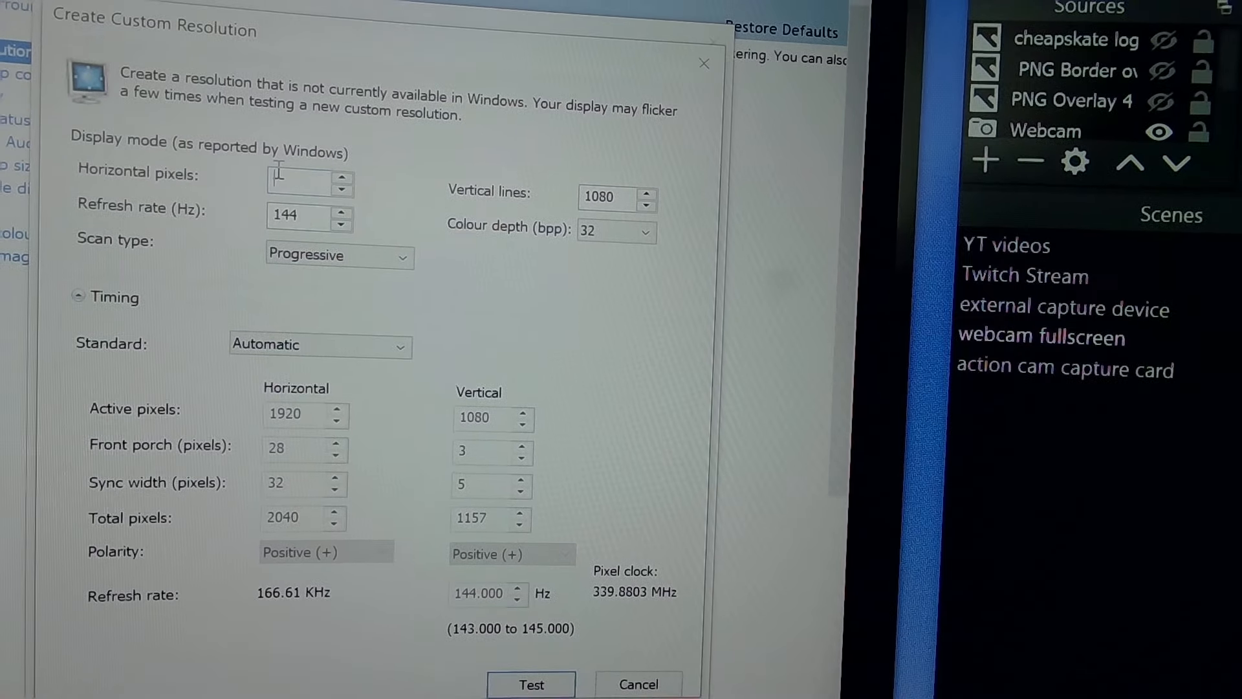
text(2160)
click(617, 198)
text(1440)
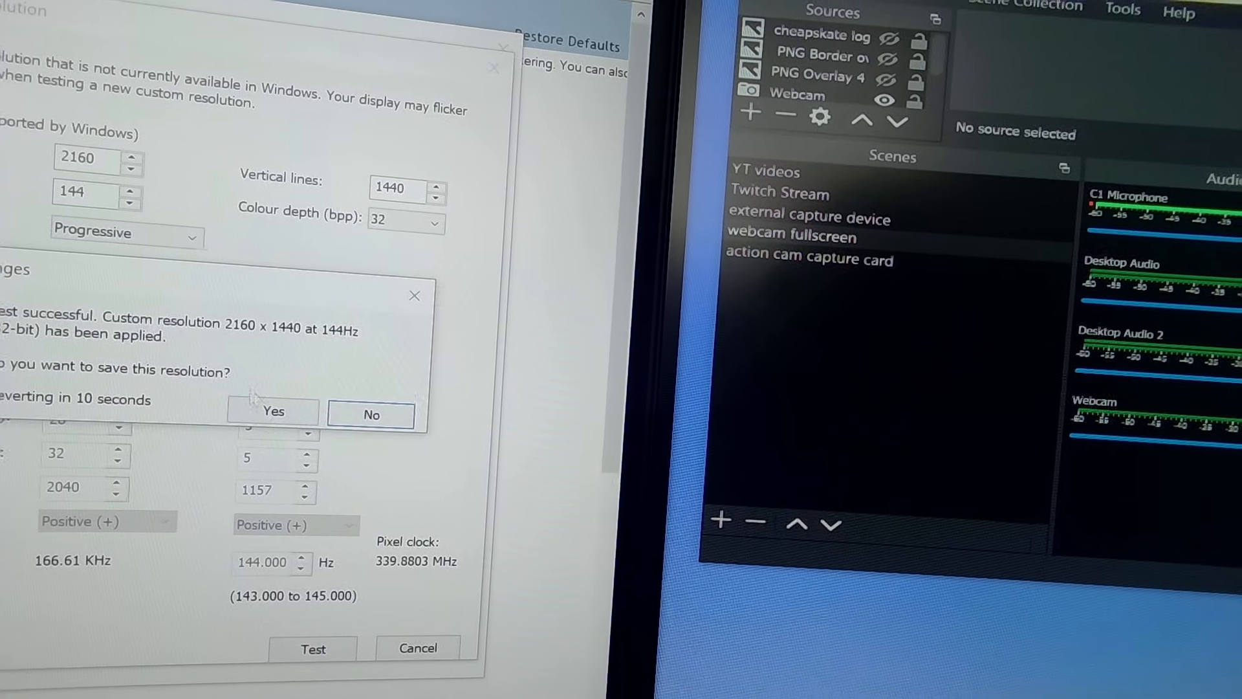
Save the tested 2160 × 1440 resolution, then choose the Dell's custom 2560 × 1440 entry
click(272, 411)
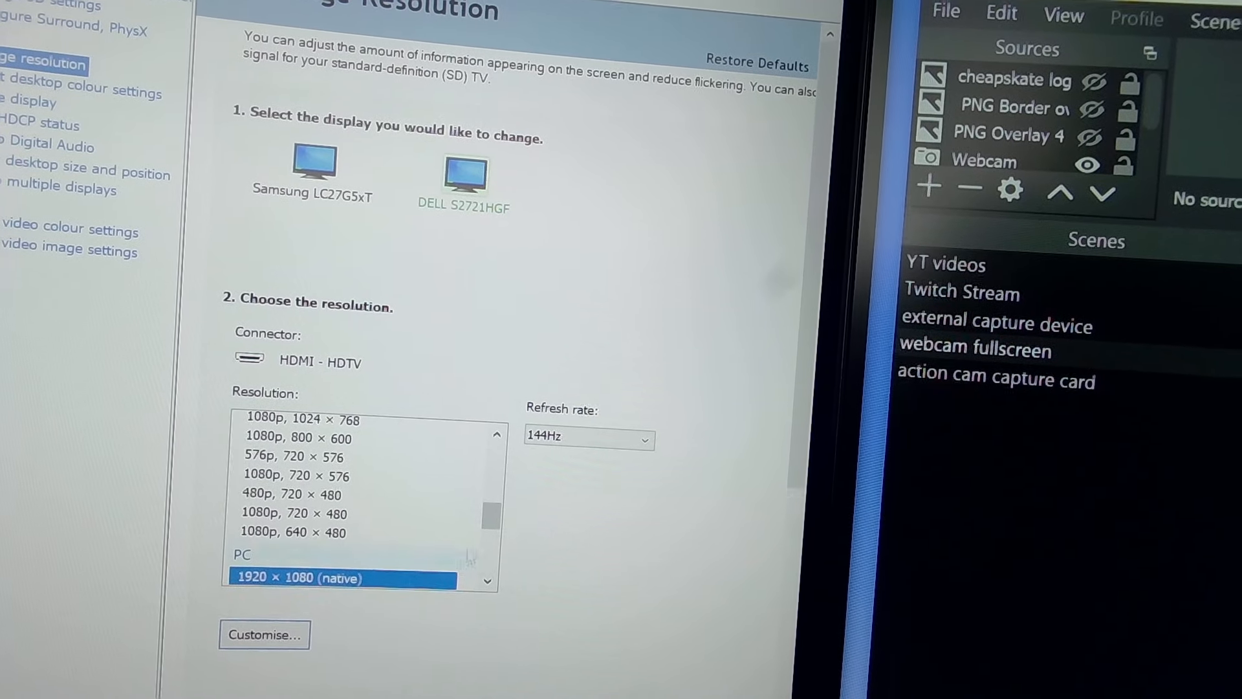
scroll(down, 3)
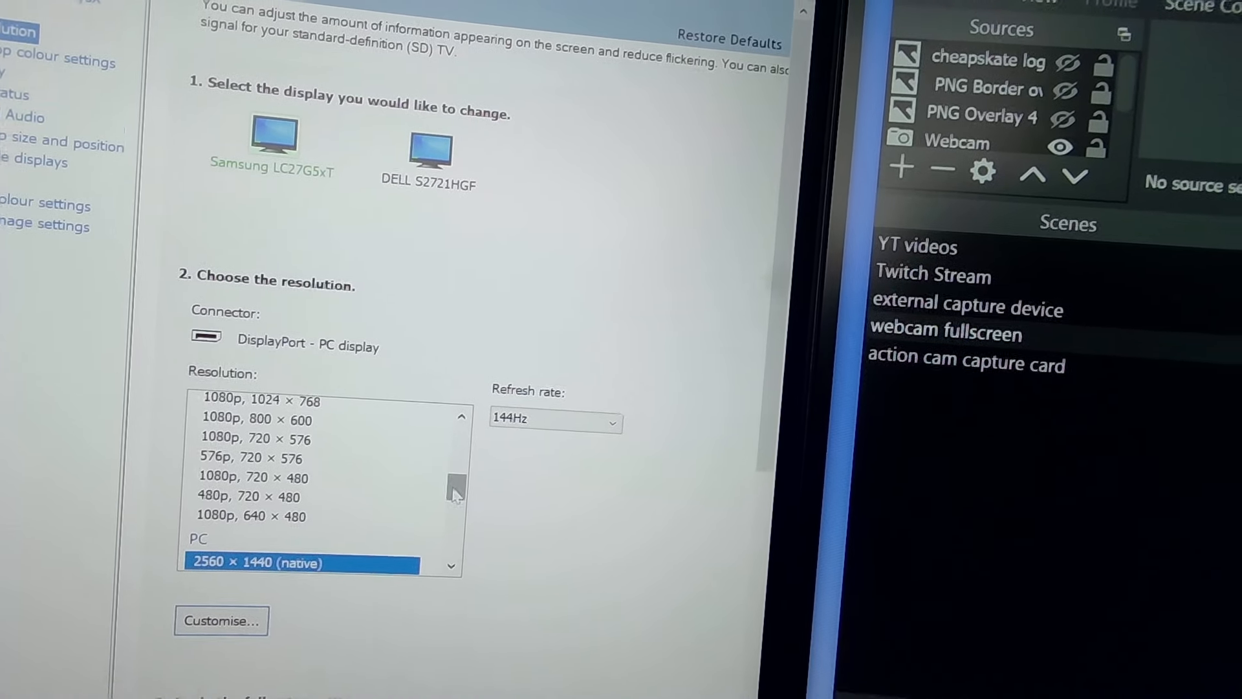
click(428, 151)
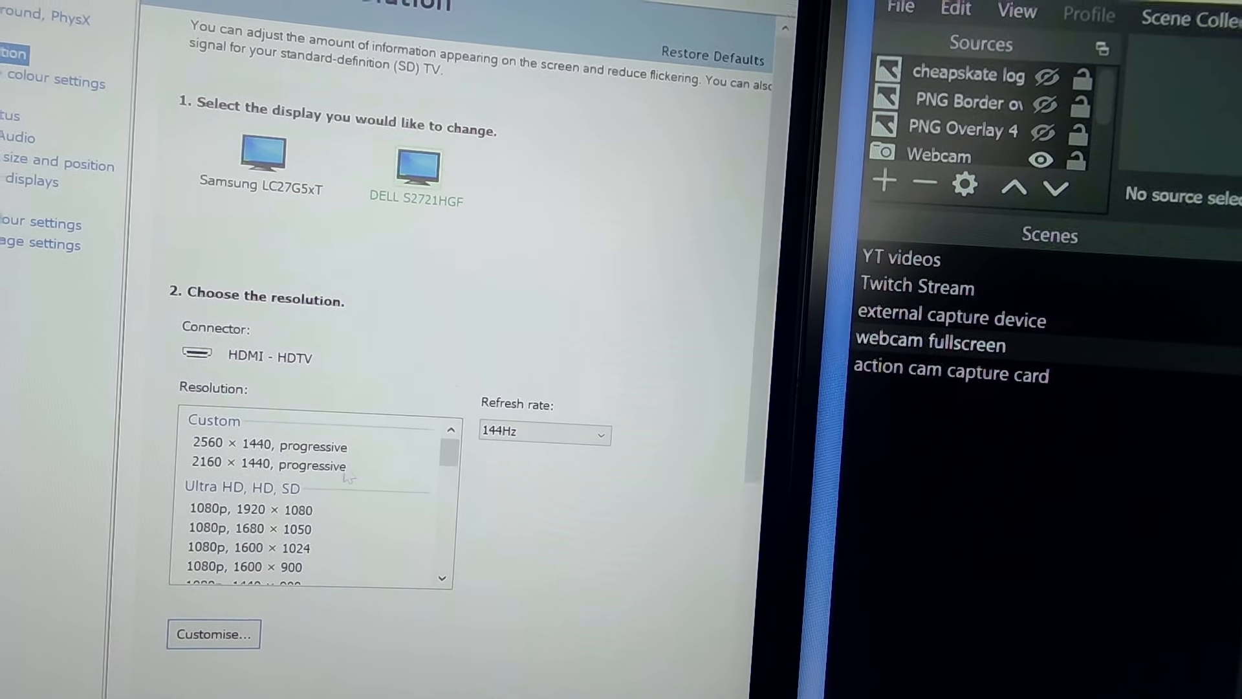
click(265, 446)
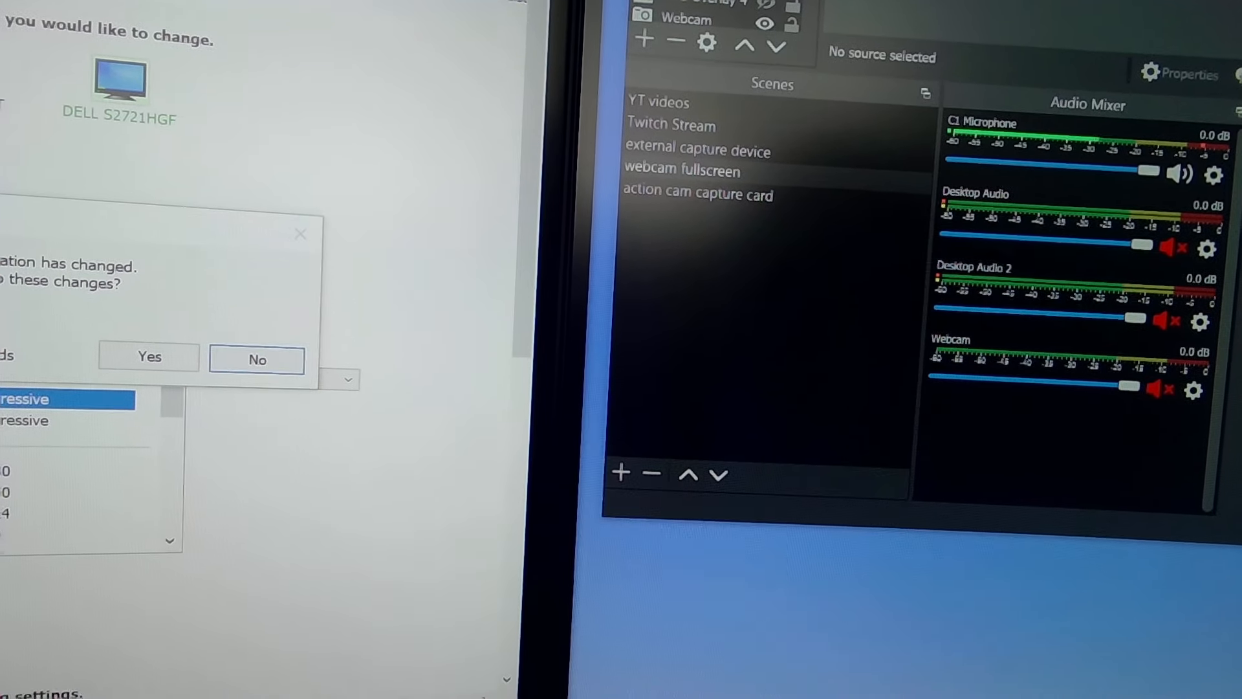
Keep the Dell's new 2560 × 1440 resolution and reopen Windows display settings
click(257, 359)
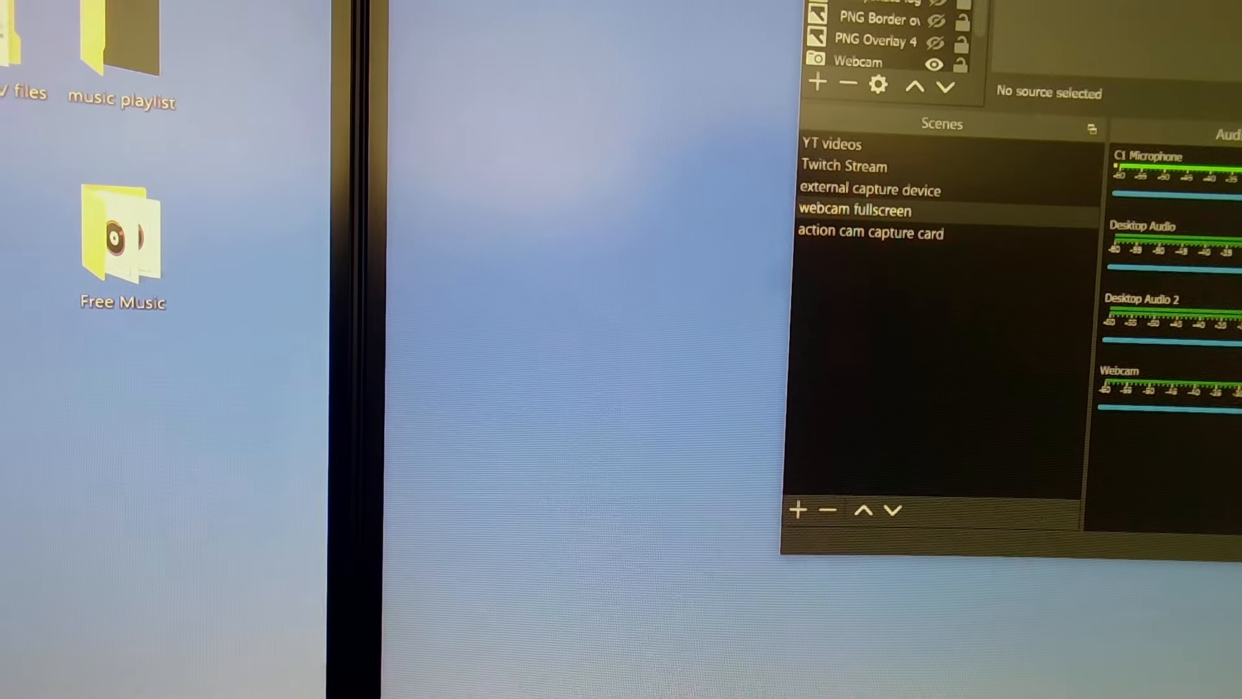
right_click(488, 279)
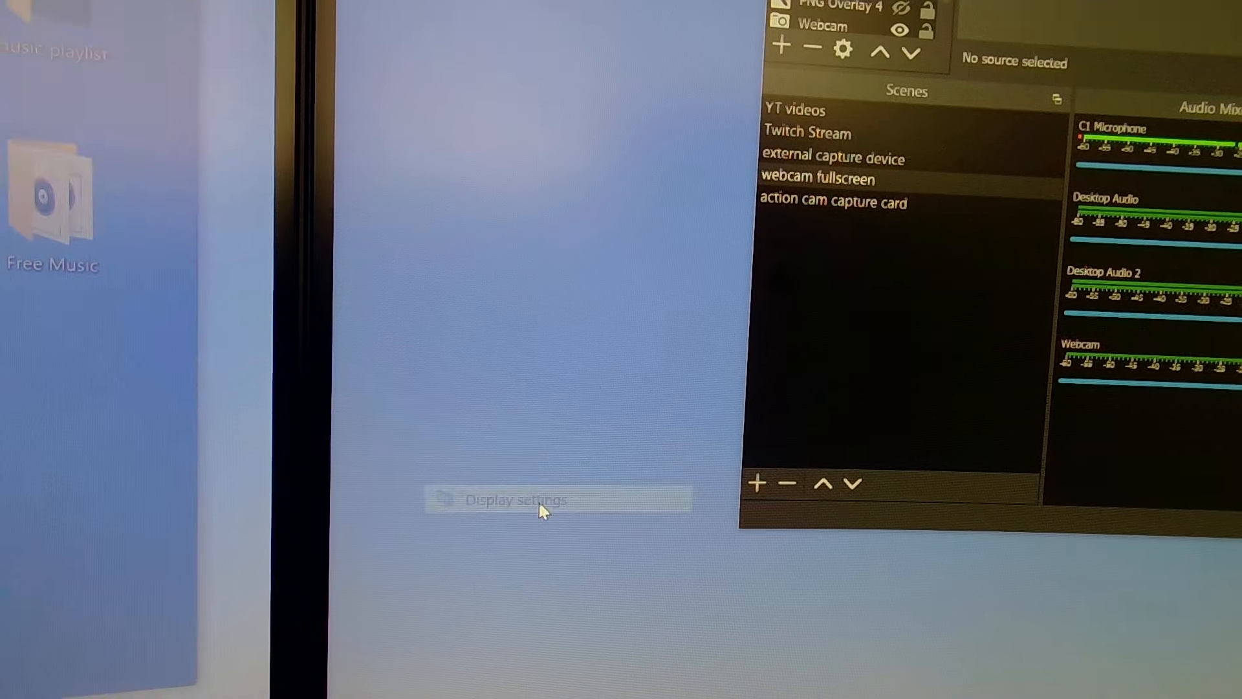
click(515, 499)
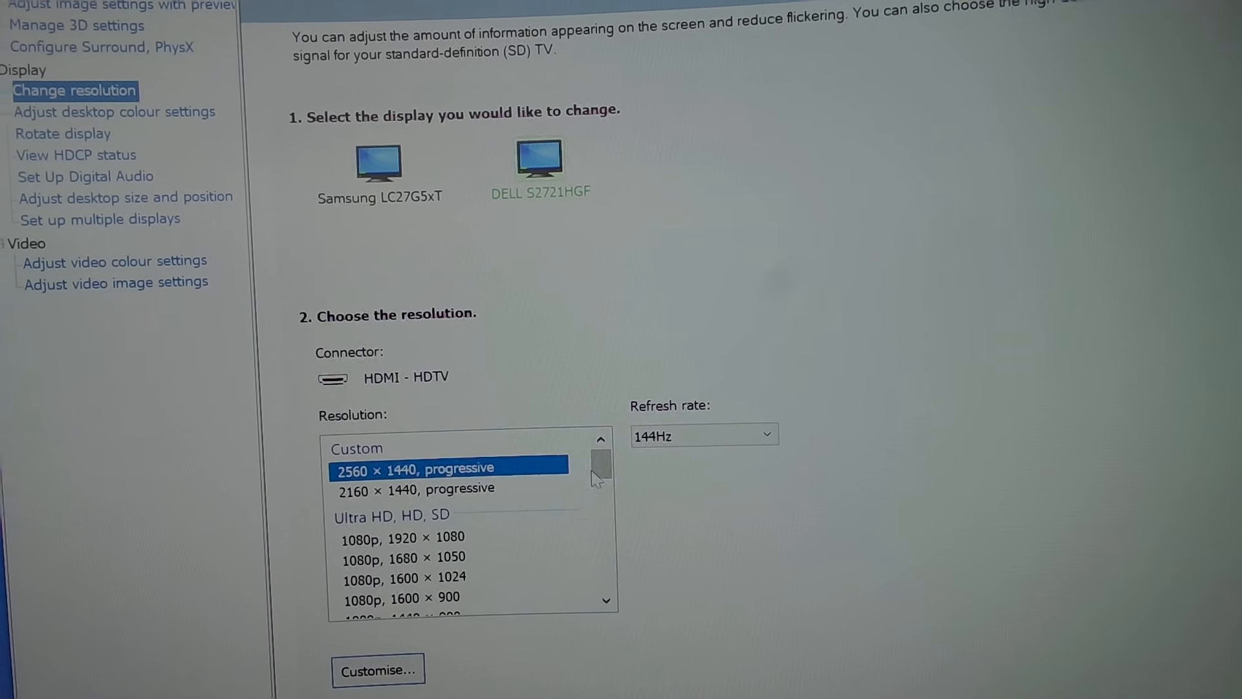
Open and close the Dell's custom resolution editor, then select 2160 × 1440 progressive
click(377, 671)
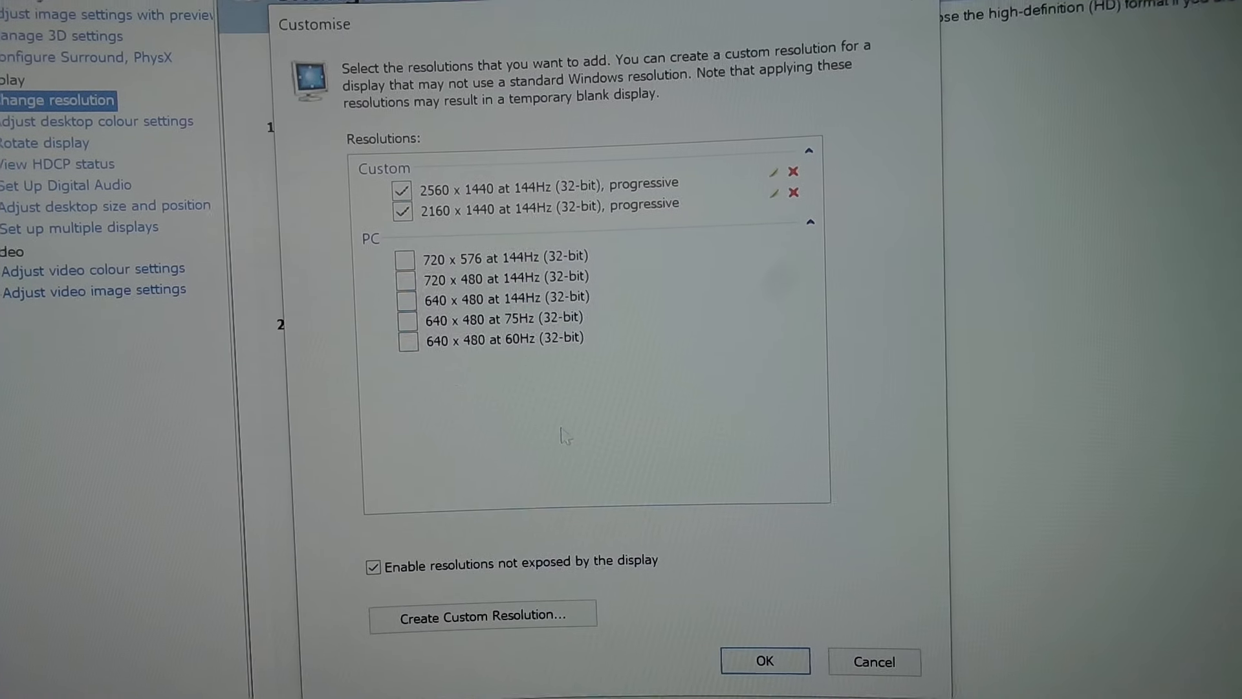
scroll(down, 3)
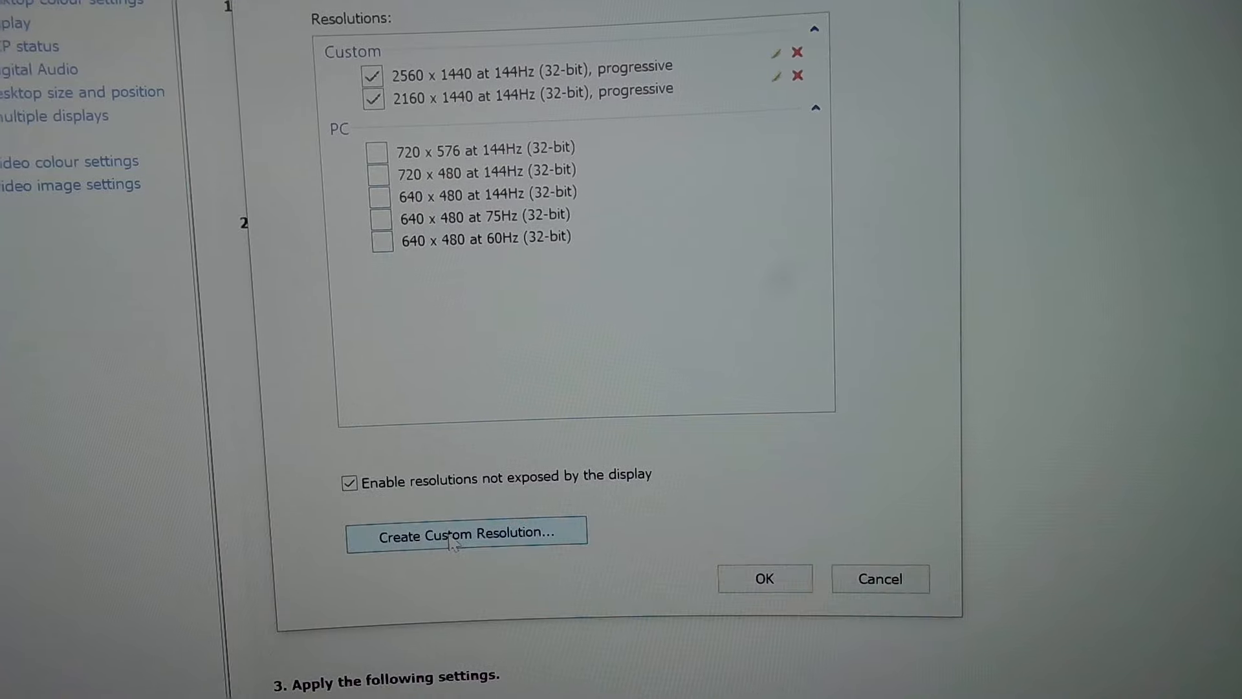
click(466, 534)
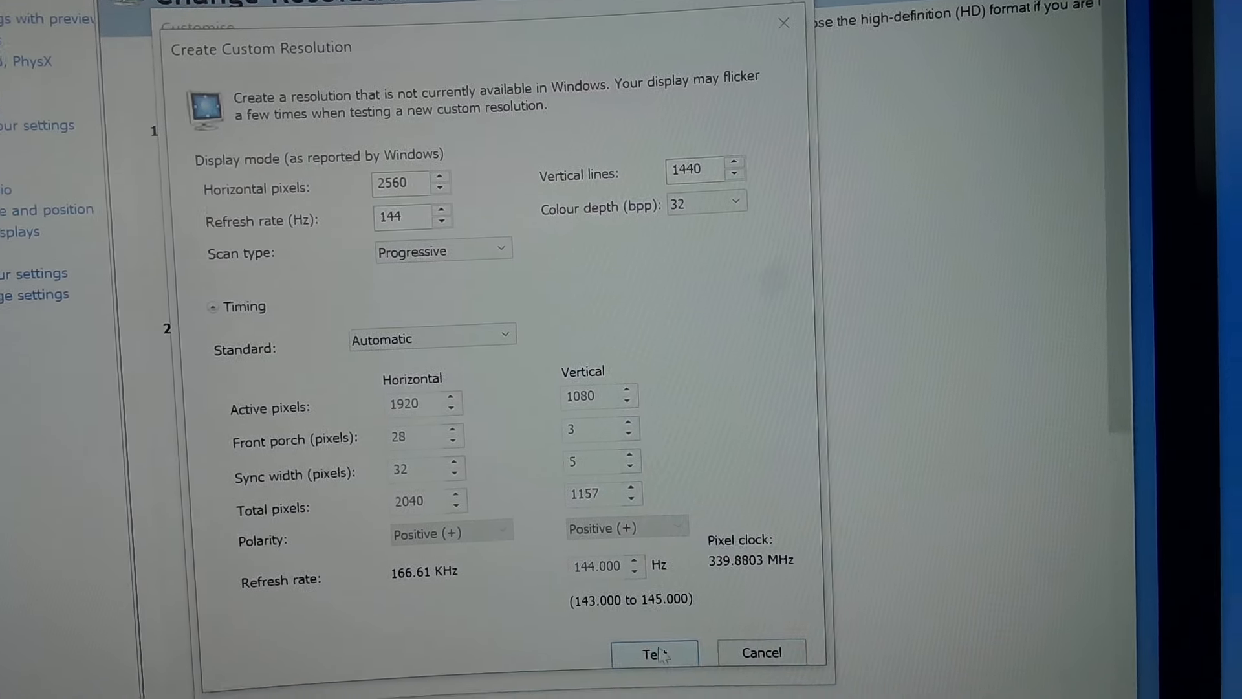
click(656, 652)
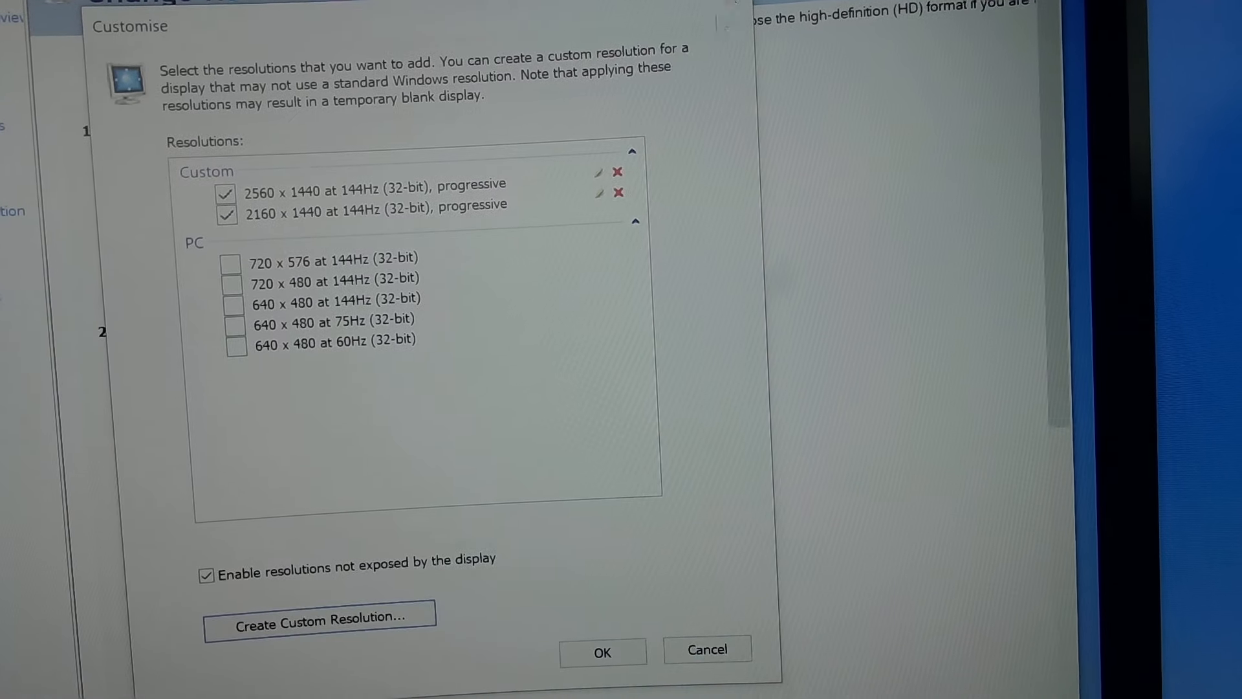
click(602, 652)
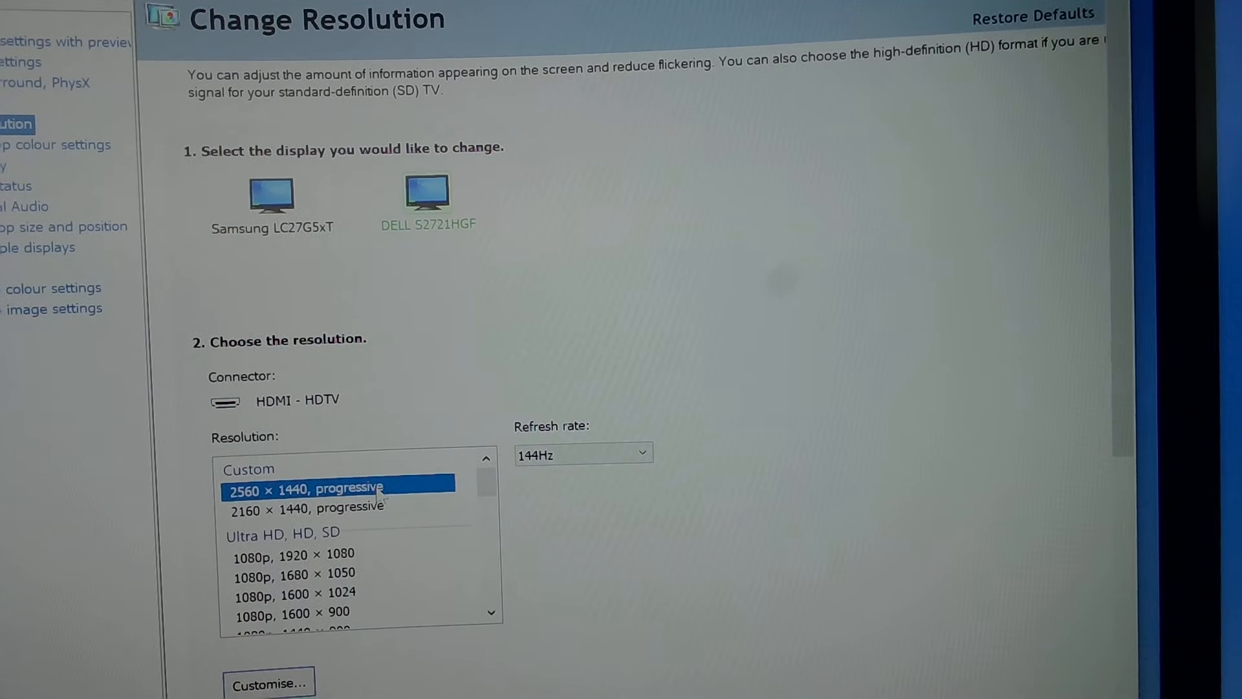
scroll(down, 3)
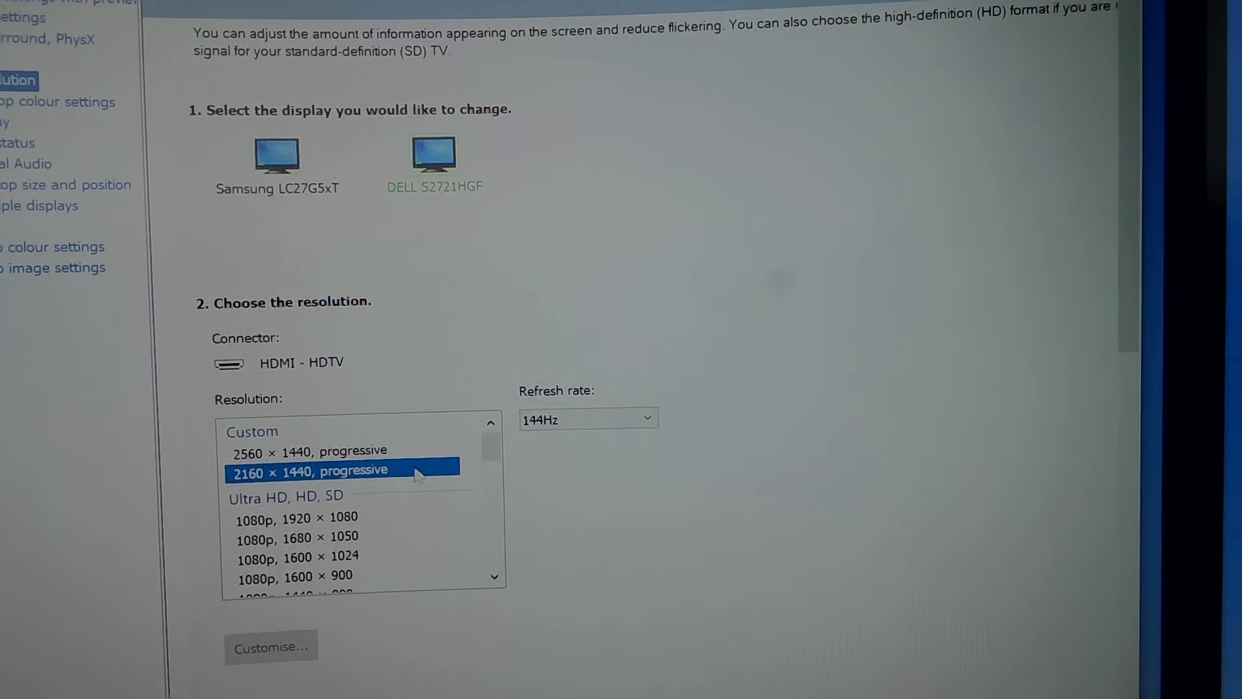
Apply the selected custom 2160 × 1440 progressive resolution to the Dell
click(333, 450)
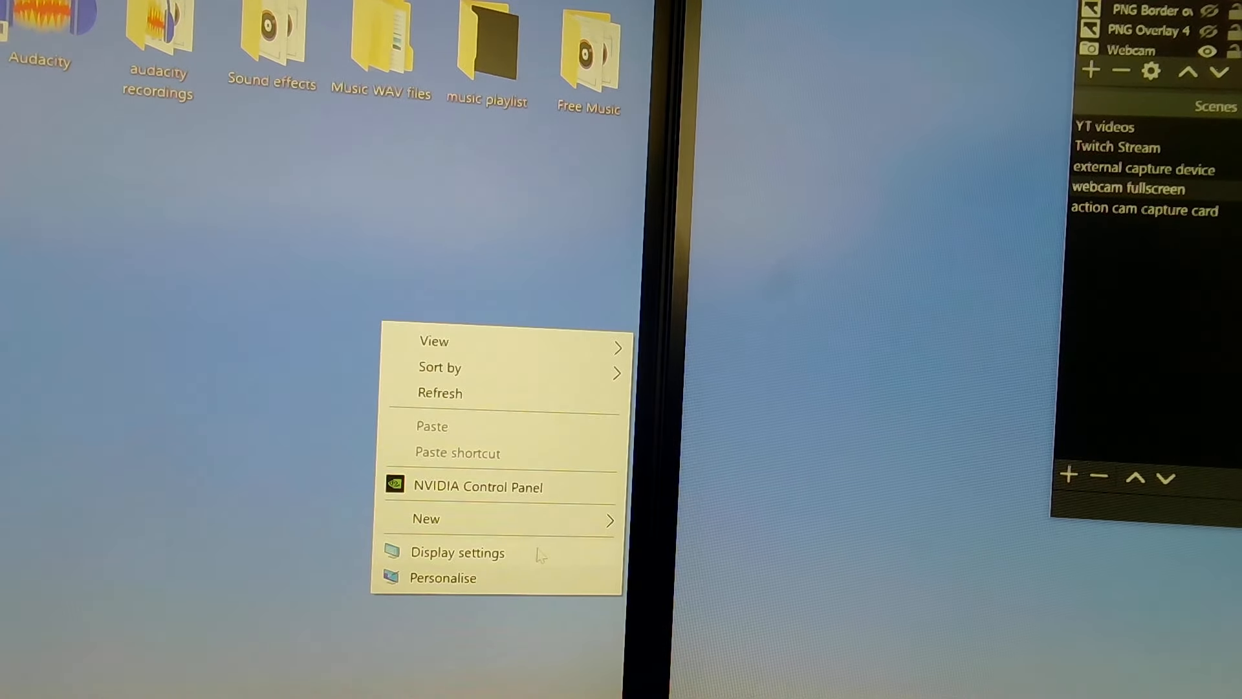
Open Windows display settings and scroll to Scale and layout, showing 2560 × 1440 at 175%
click(458, 552)
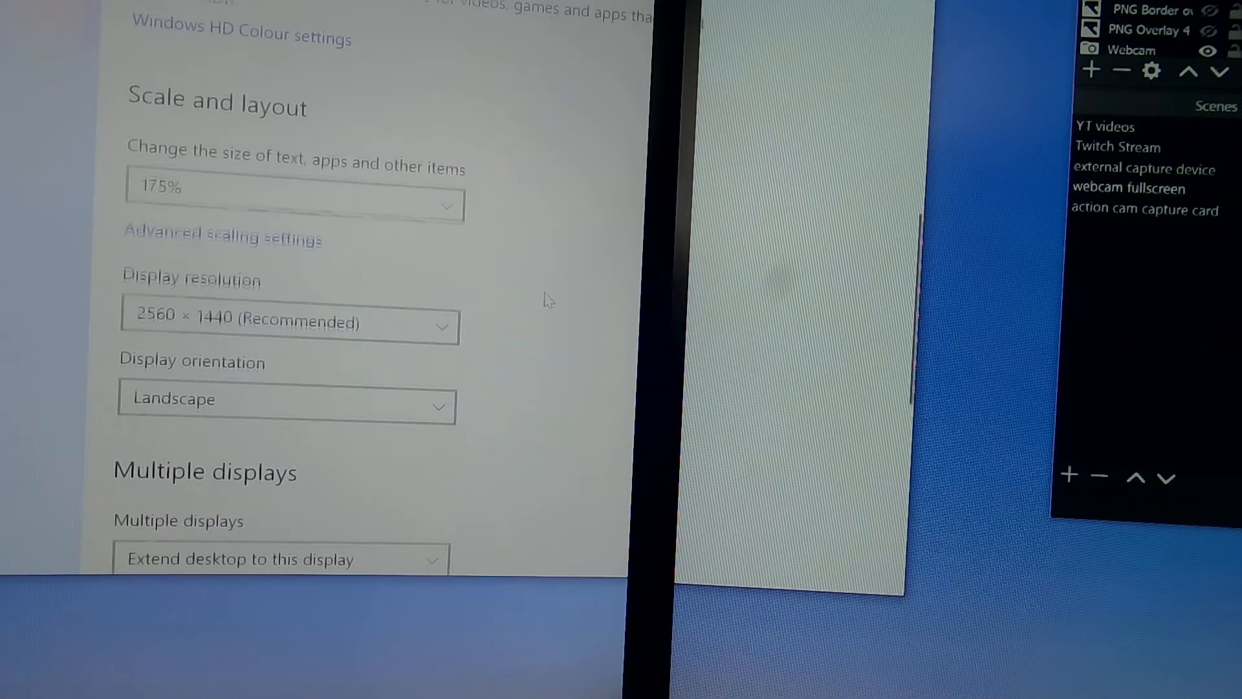
scroll(down, 3)
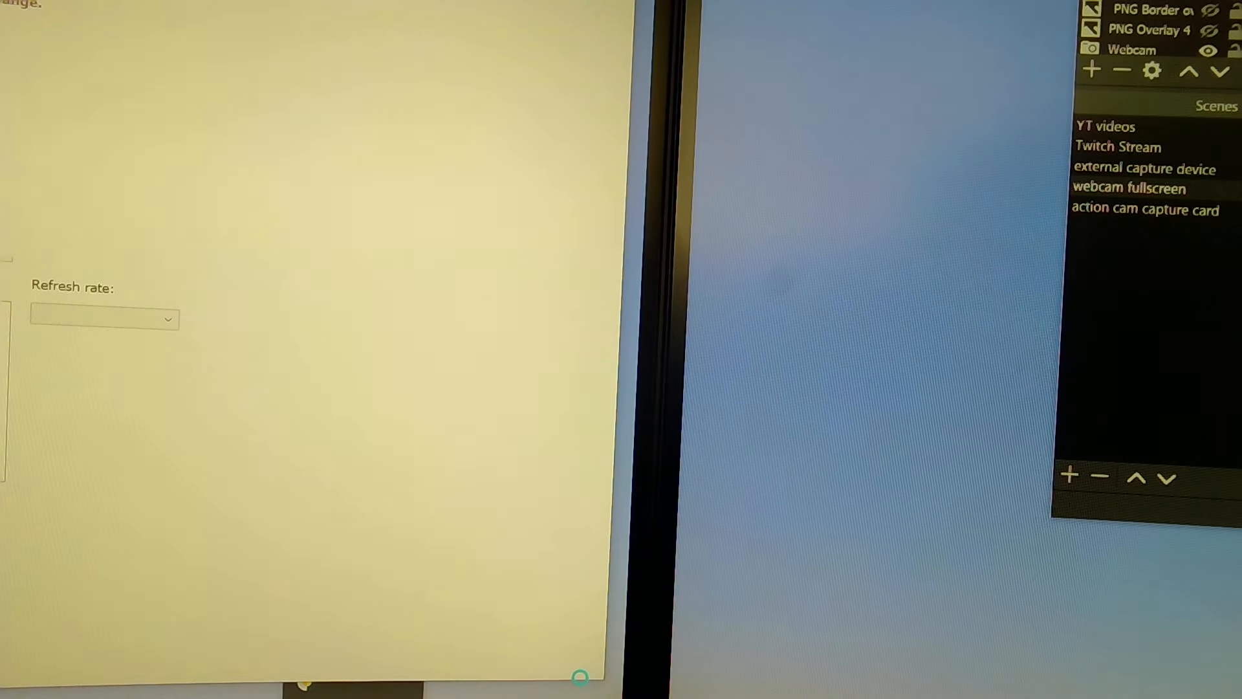
Apply the custom 2560×1440 progressive 144Hz resolution to the Dell and close NVIDIA Control Panel
click(105, 319)
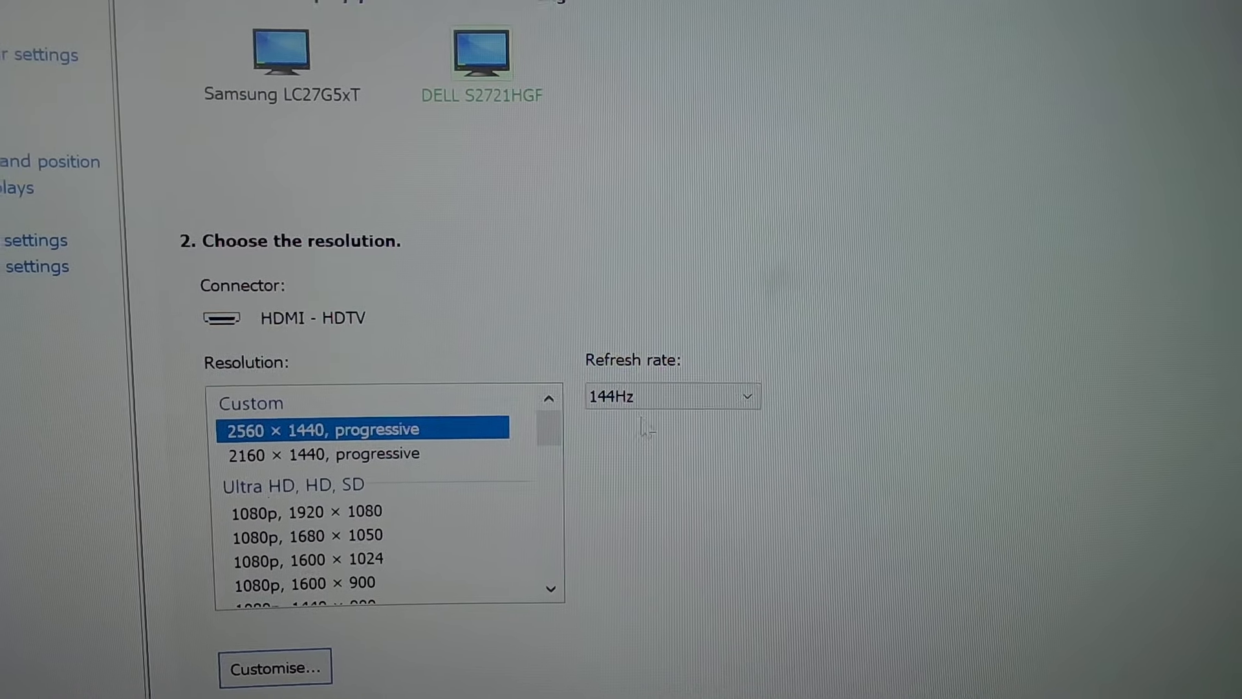
click(280, 52)
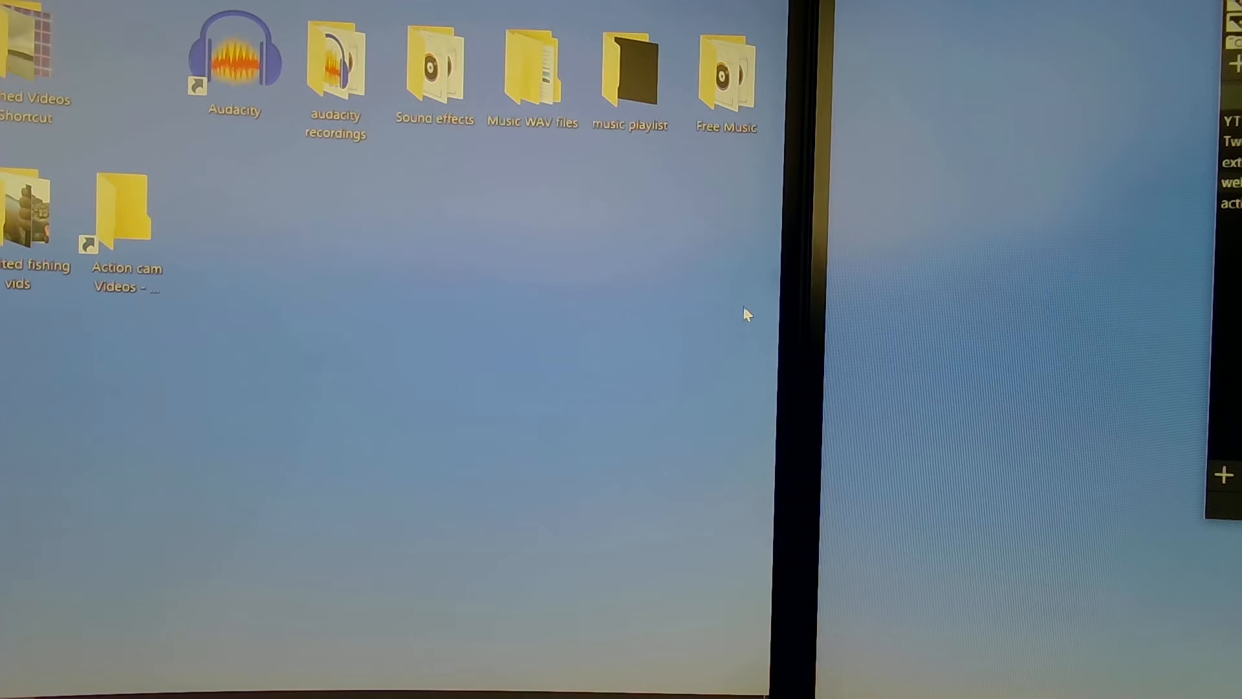
mouse_move(1016, 275)
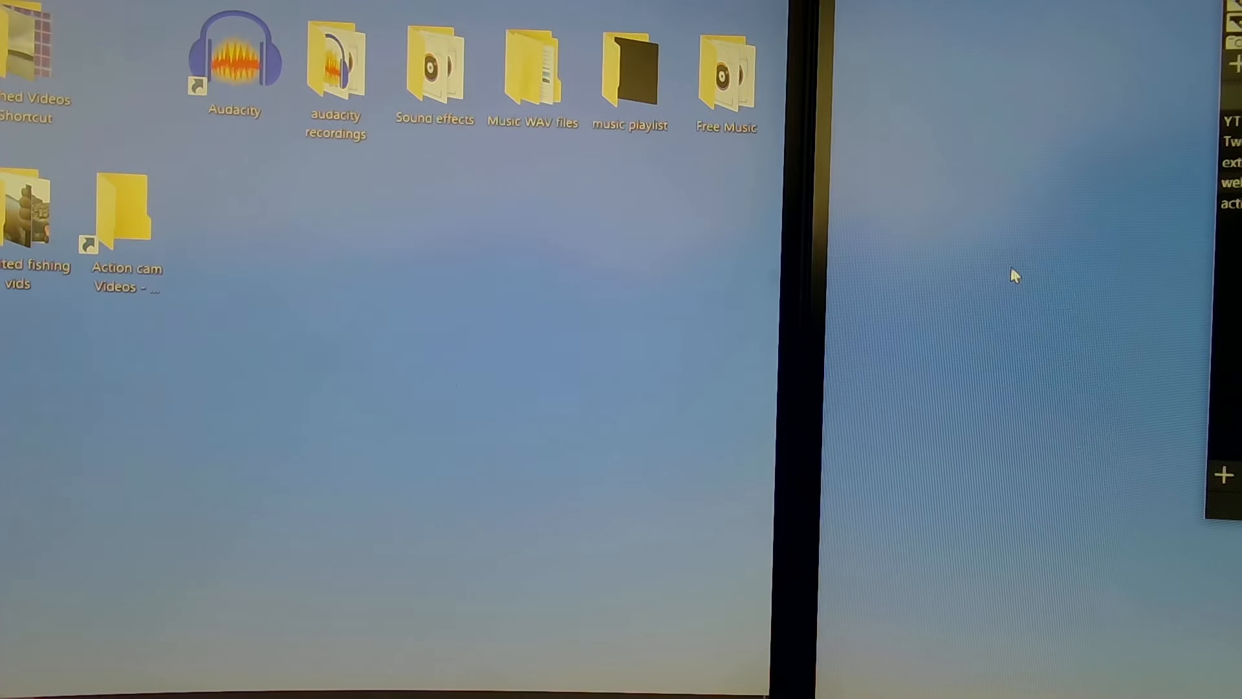
mouse_move(693, 339)
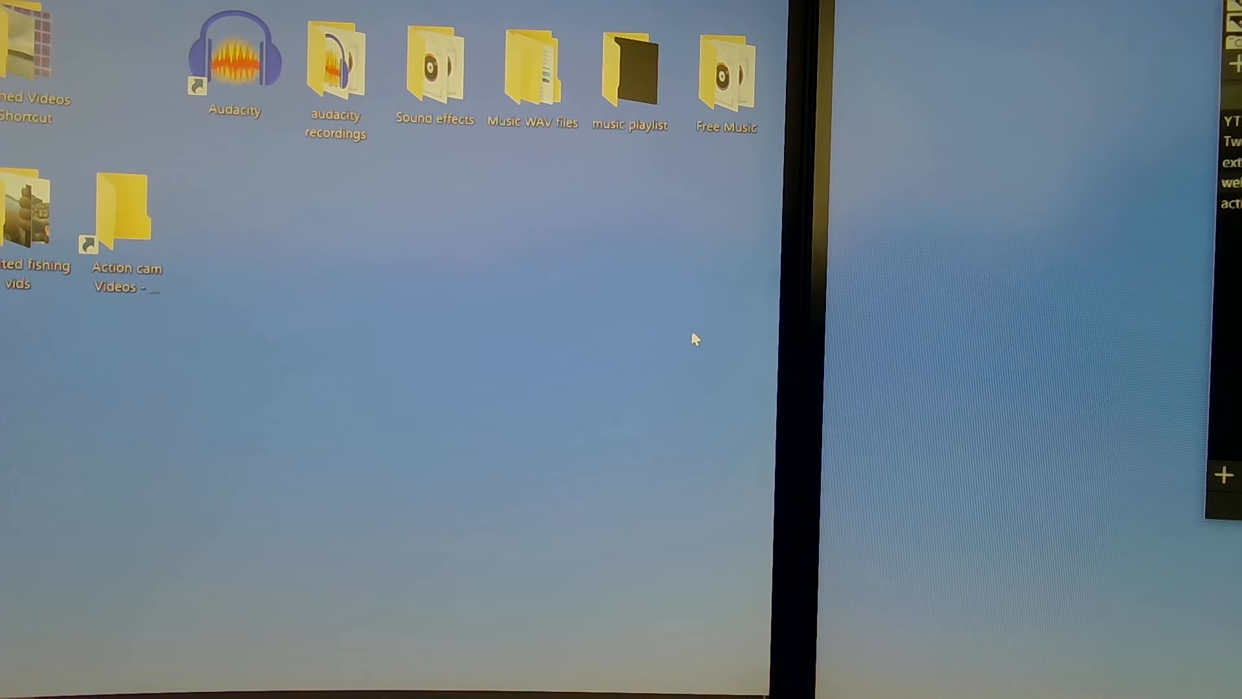